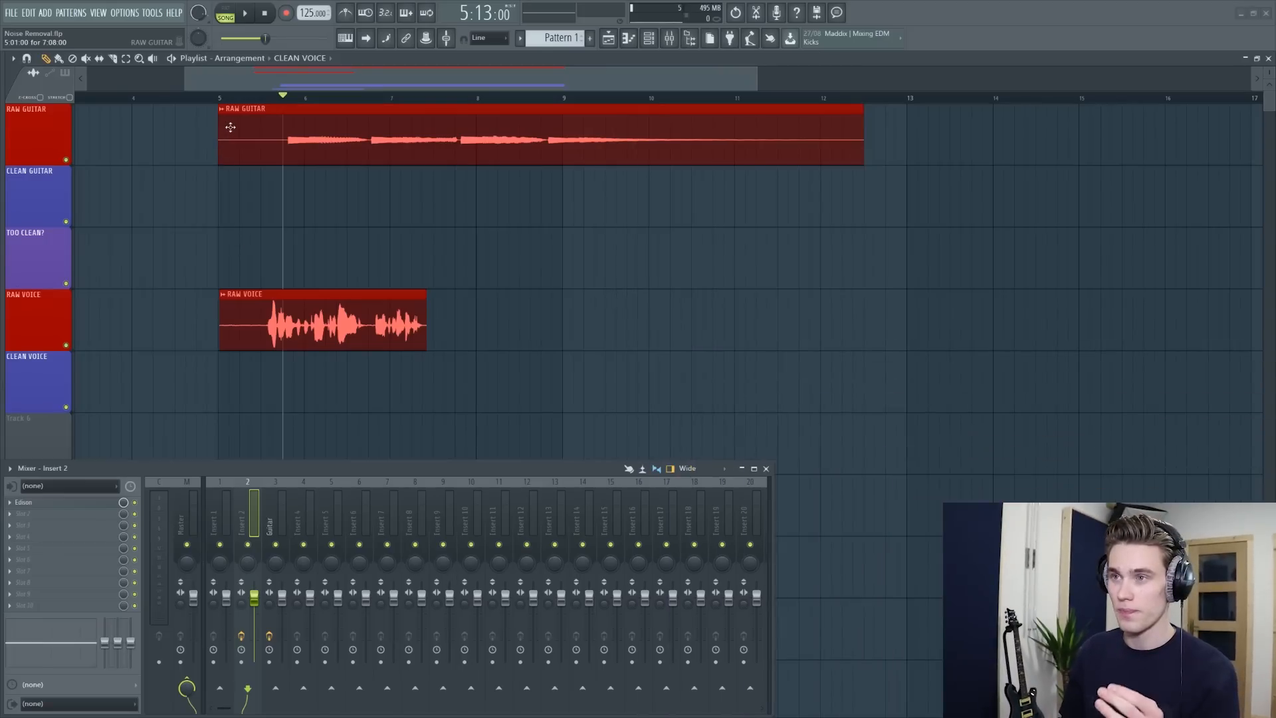
pyautogui.moveTo(807, 138)
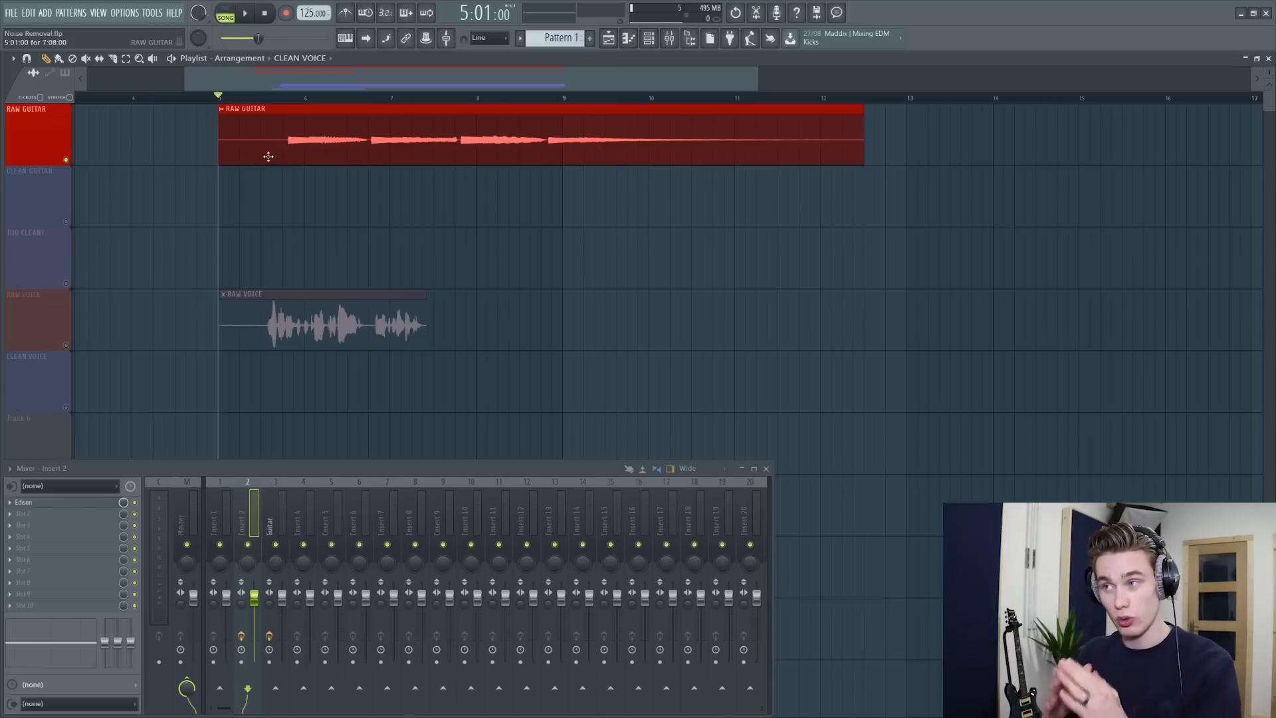
# - Solo the RAW GUITAR track and play it back to hear the background noise
pyautogui.click(244, 13)
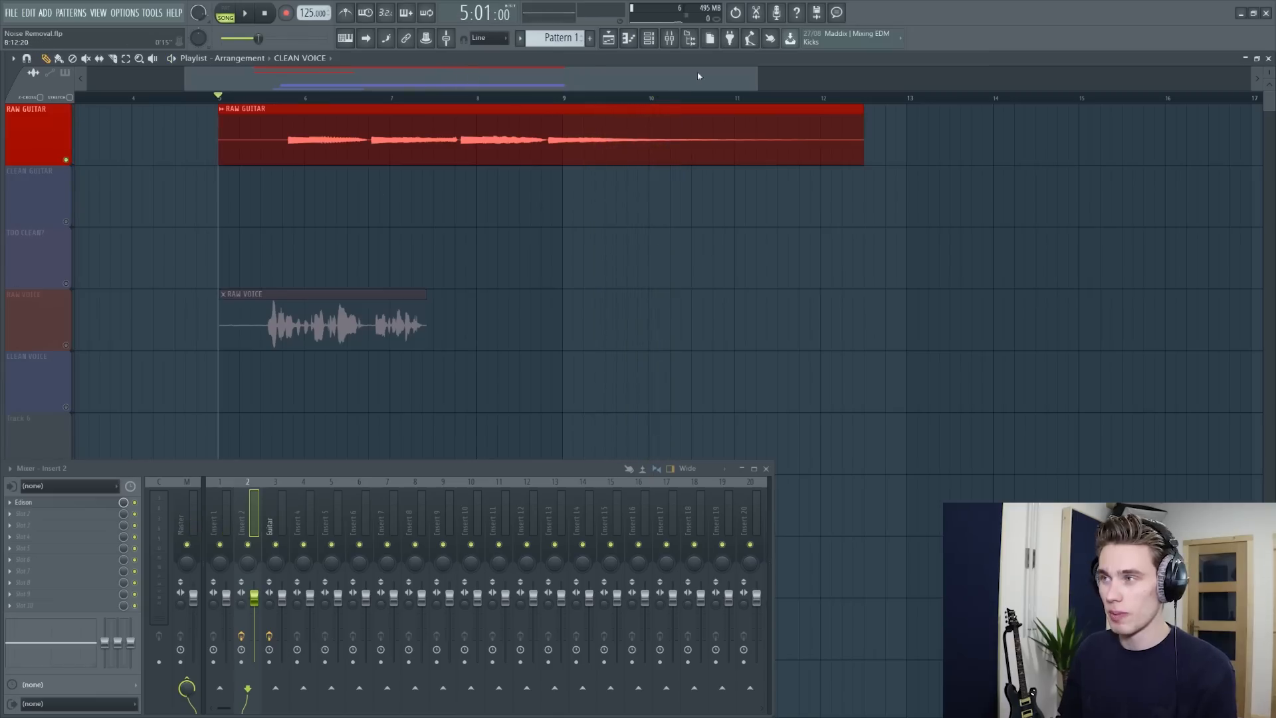
pyautogui.click(735, 98)
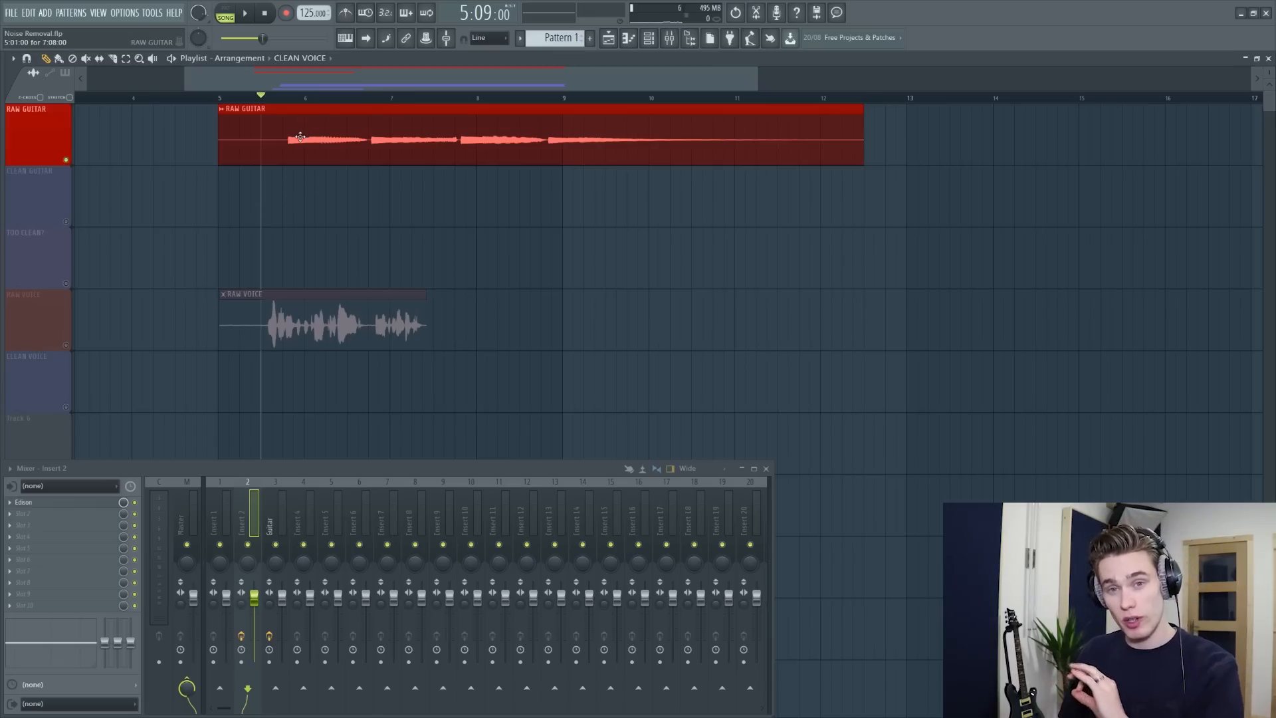
pyautogui.moveTo(291, 131)
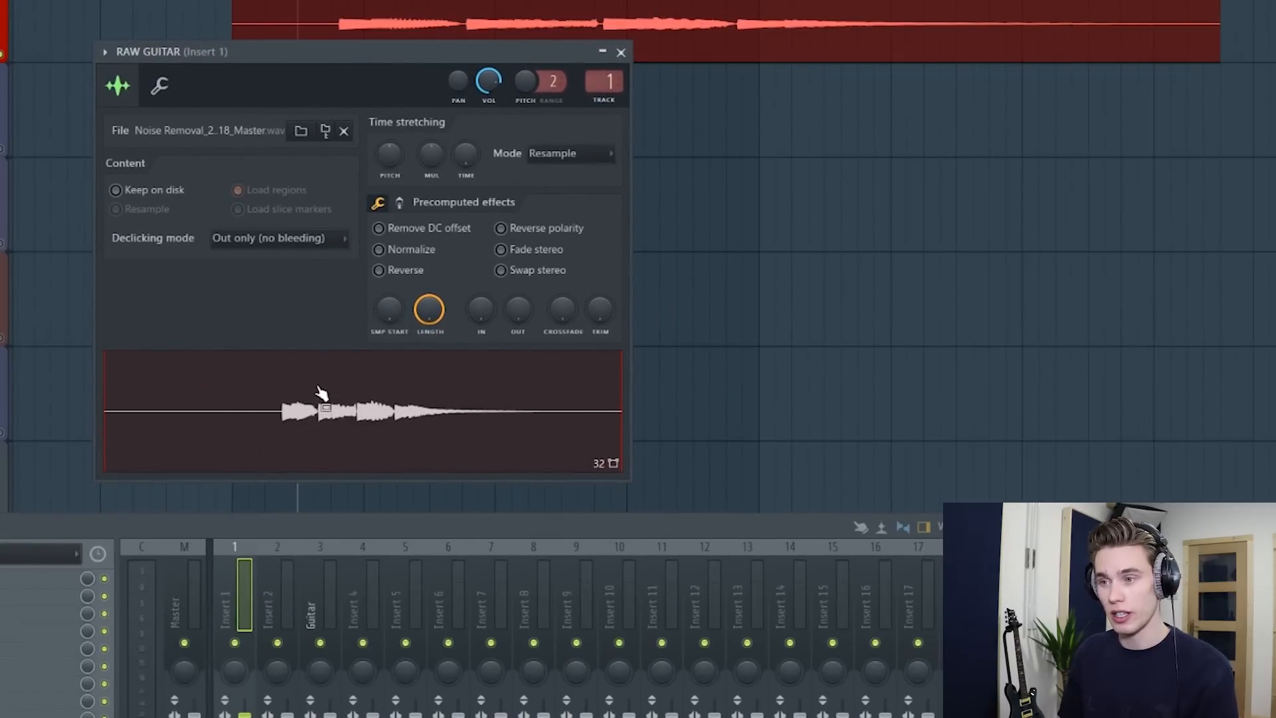
# - Send the raw guitar sample from its clip settings into Edison for editing
pyautogui.rightClick(318, 394)
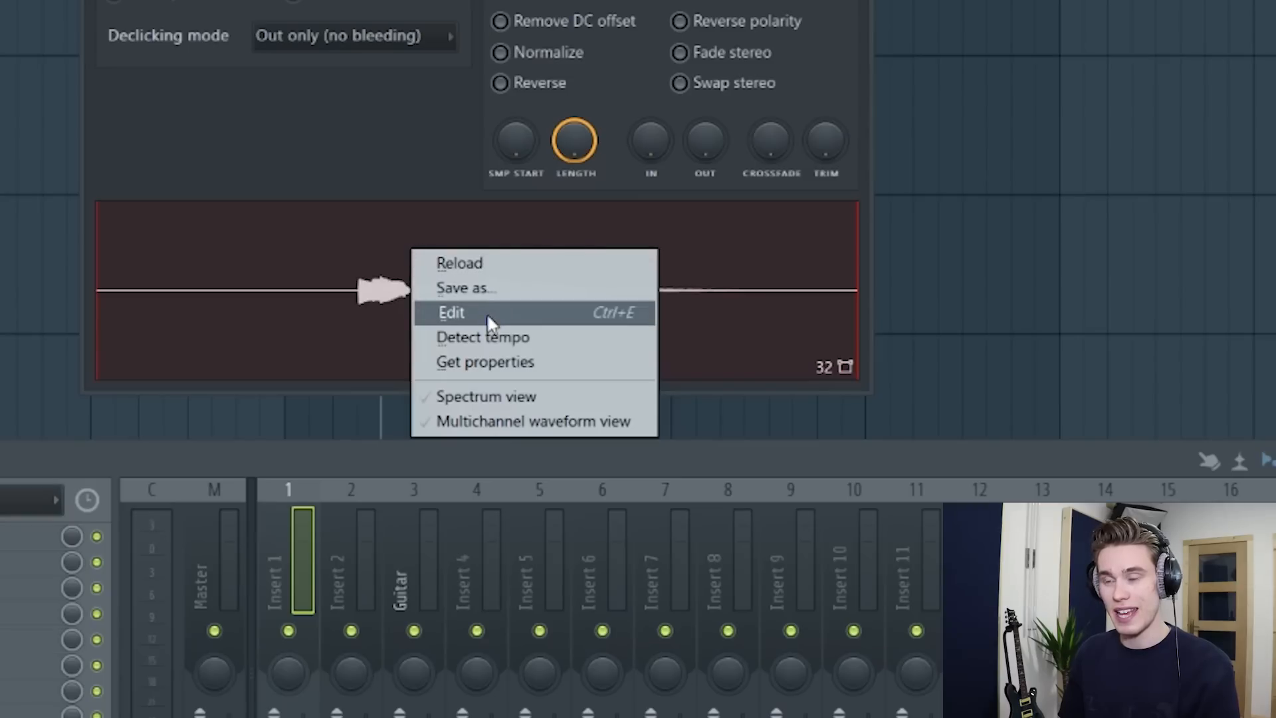
pyautogui.click(451, 312)
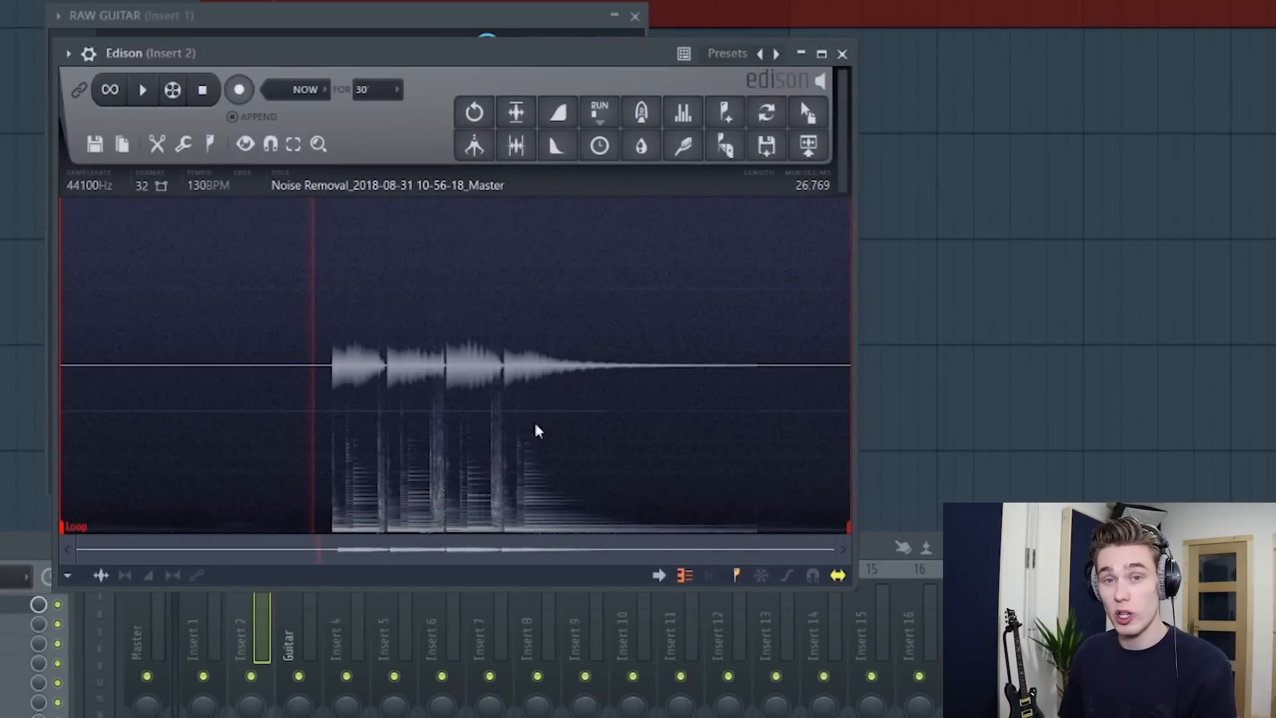
pyautogui.moveTo(274, 380)
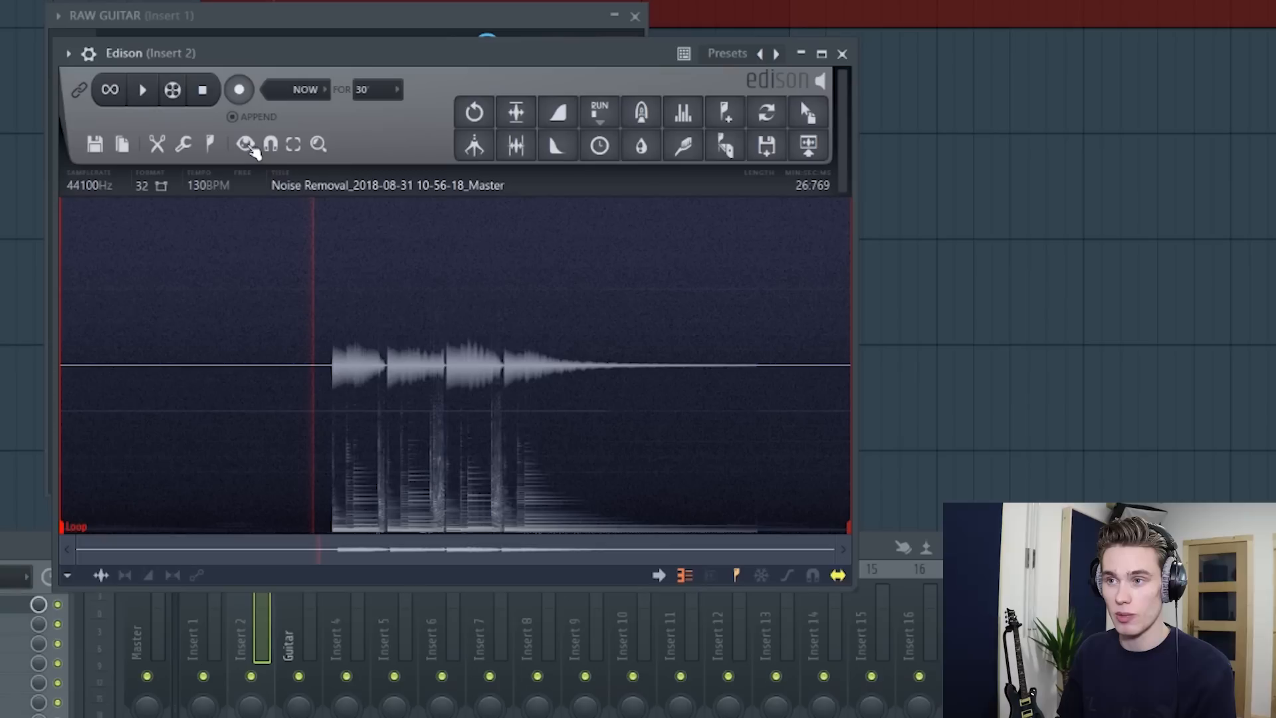
# - Toggle Edison's Spectrum display off and back on under the waveform
pyautogui.click(245, 144)
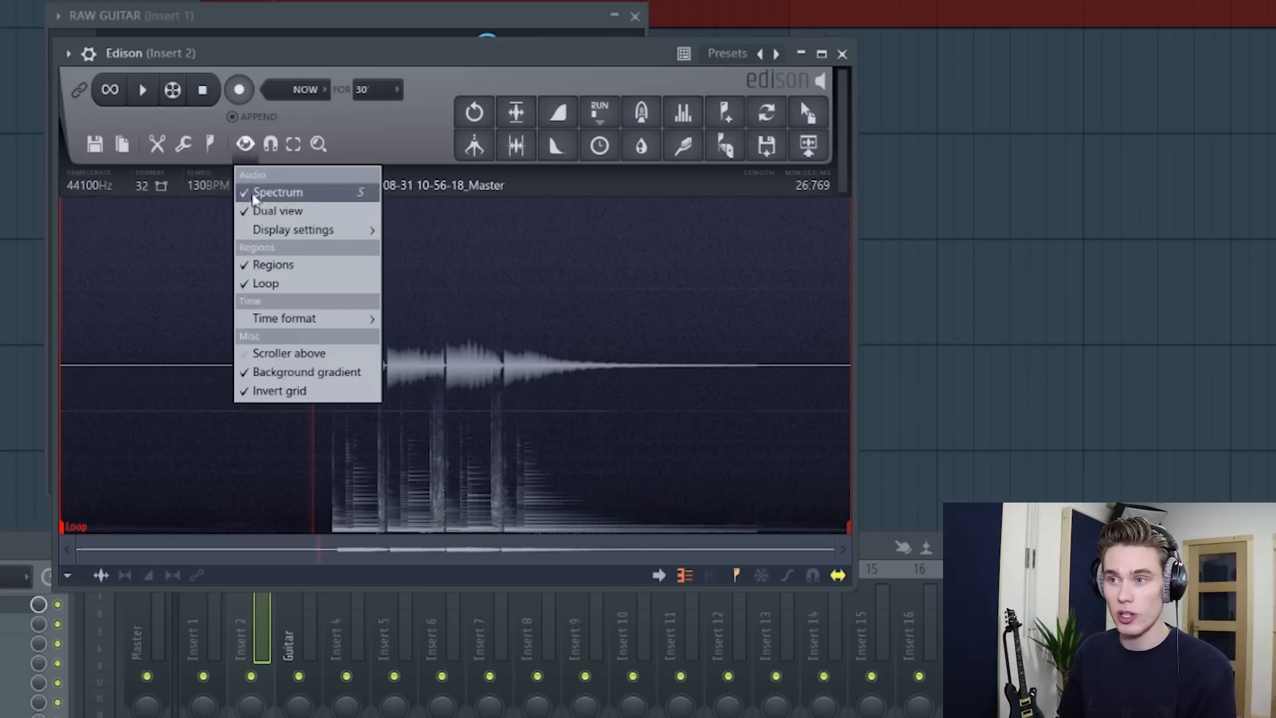
pyautogui.click(277, 193)
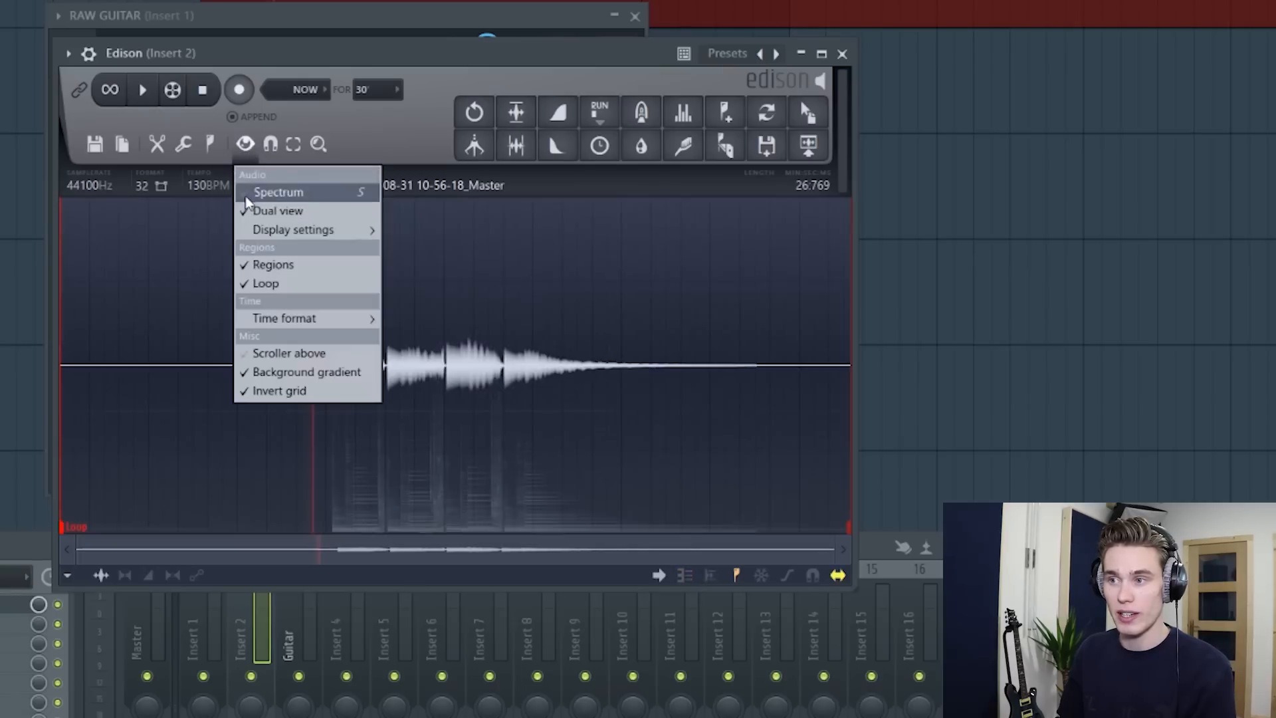
pyautogui.click(278, 192)
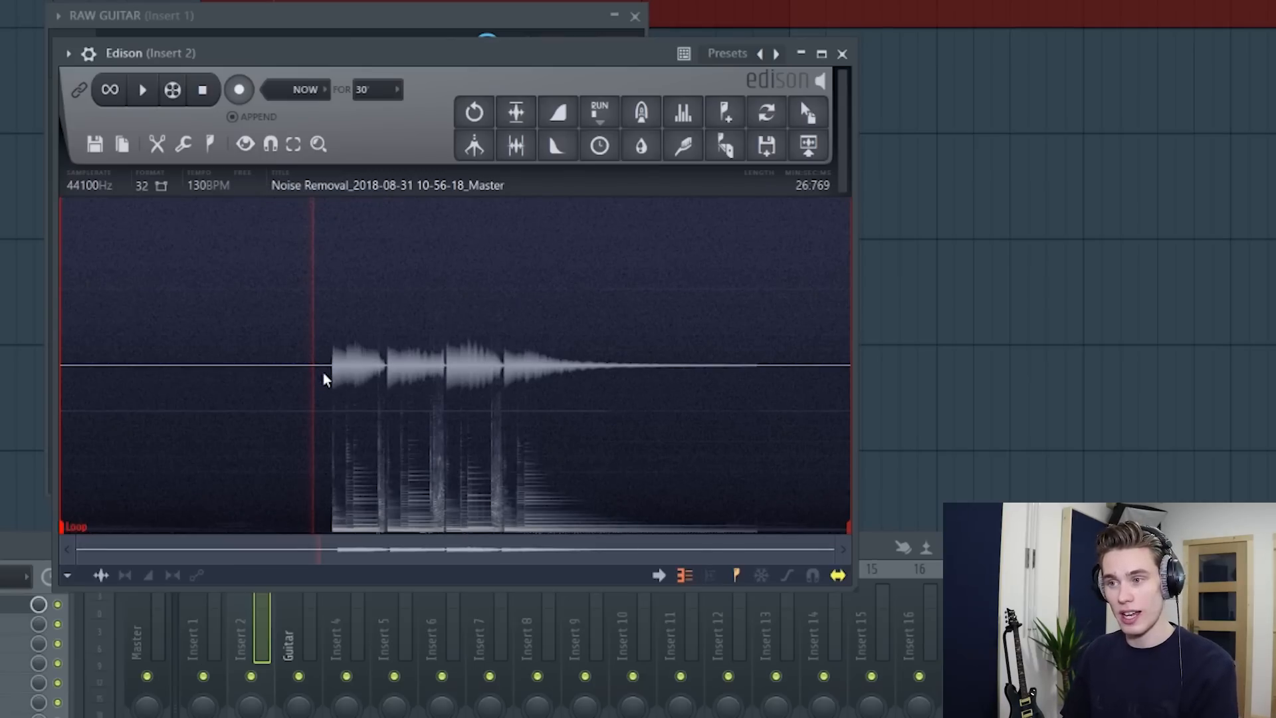
# - Select the quiet intro before the guitar, audition it and acquire it as the noise profile
pyautogui.moveTo(268, 366); pyautogui.dragTo(317, 366)
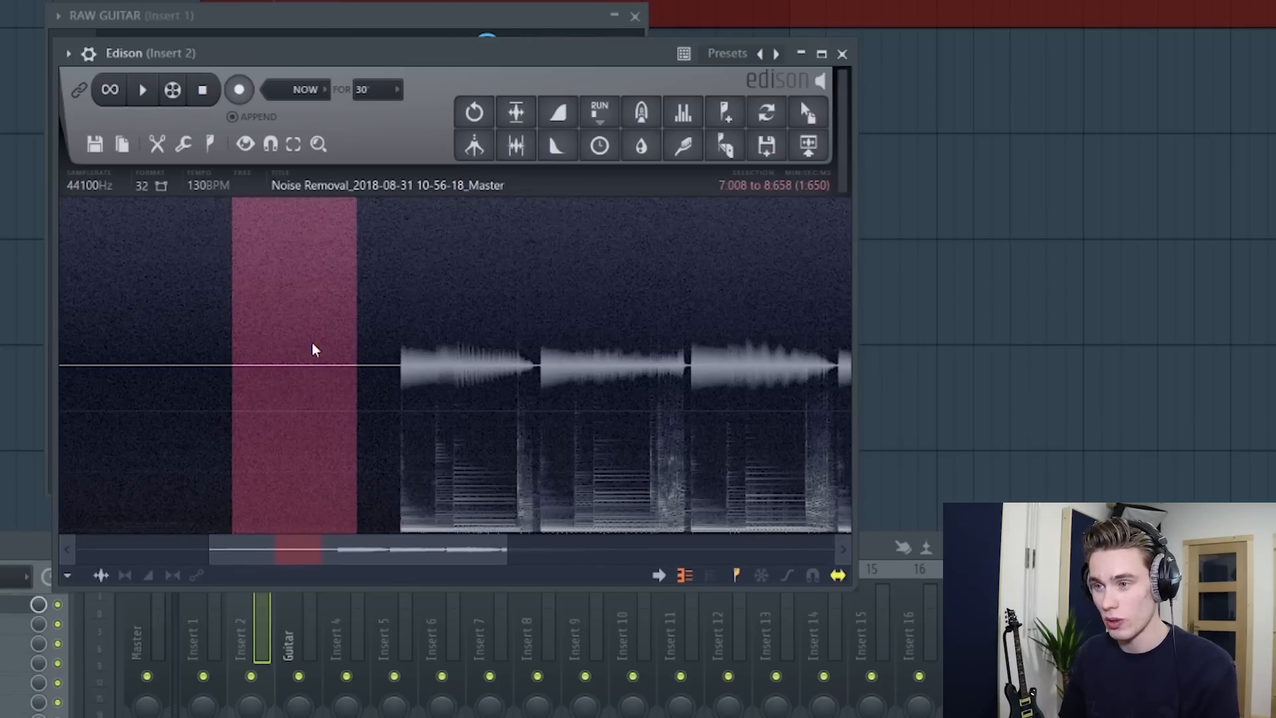
pyautogui.click(142, 90)
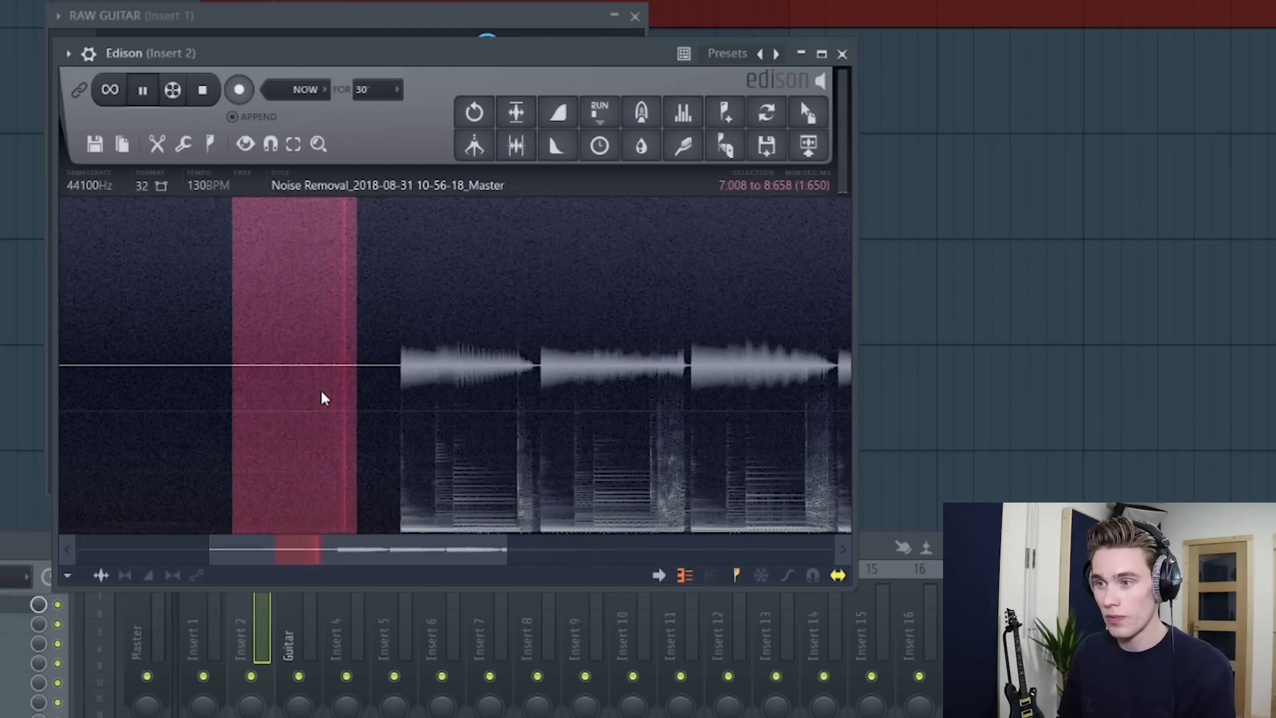
pyautogui.click(143, 89)
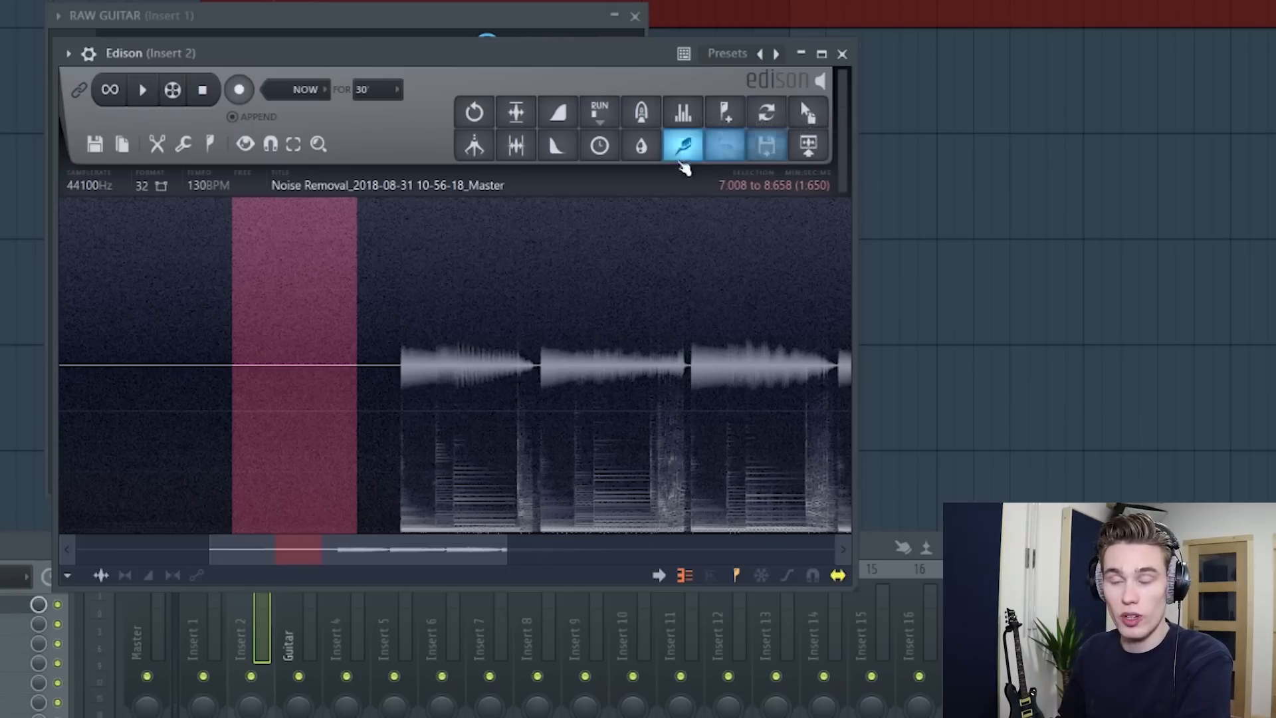
pyautogui.click(681, 145)
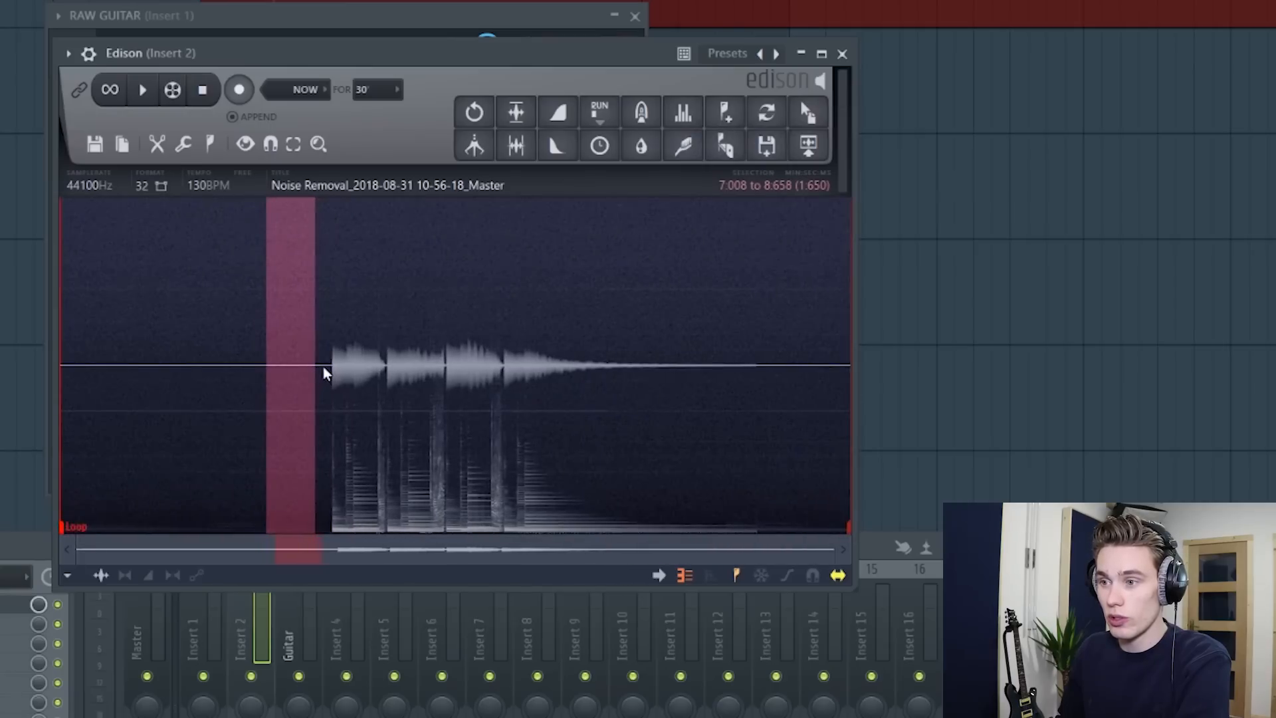
# - Select the guitar part of the recording and start the Clean up (denoise) tool on it
pyautogui.moveTo(330, 366); pyautogui.dragTo(851, 366)
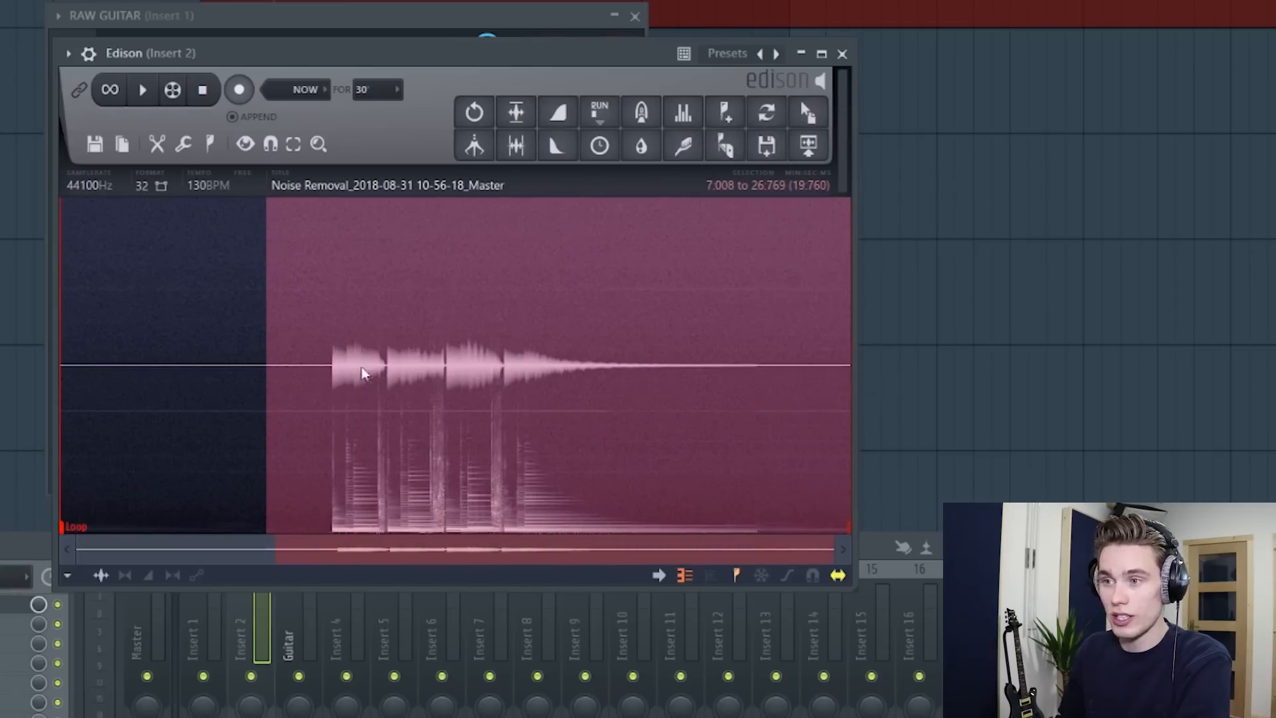
pyautogui.moveTo(265, 374); pyautogui.dragTo(319, 382)
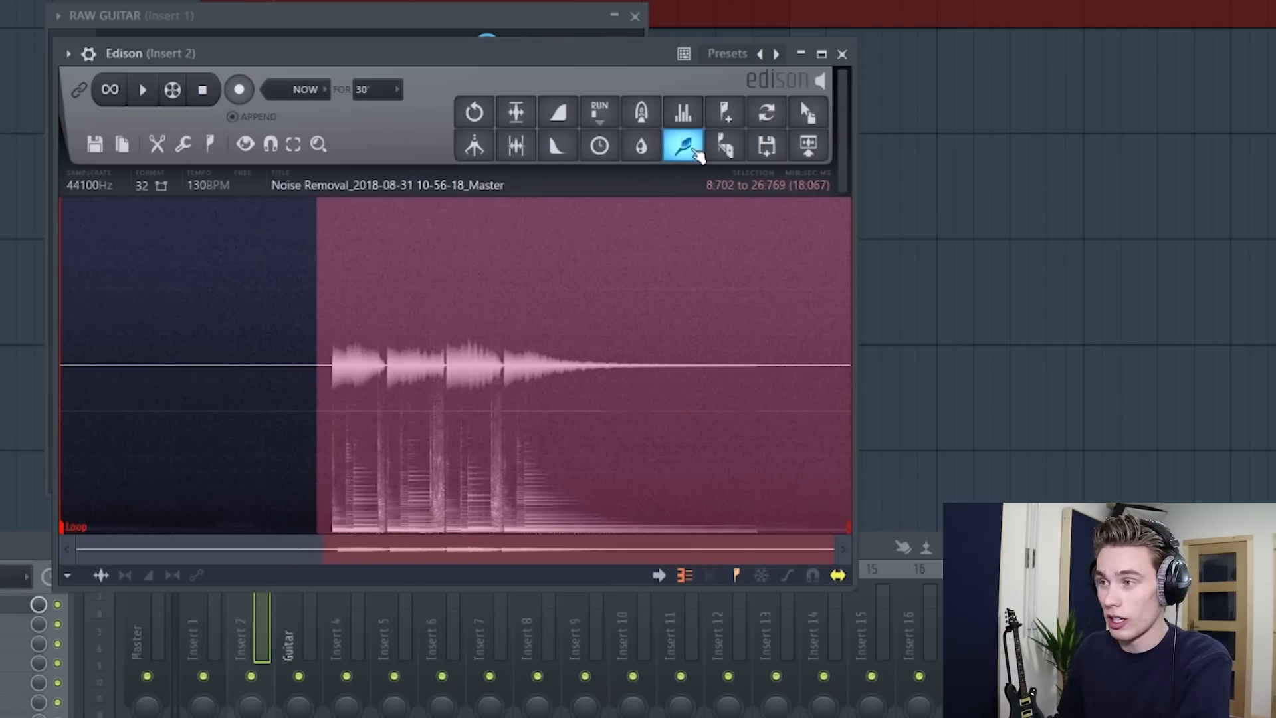
pyautogui.click(682, 145)
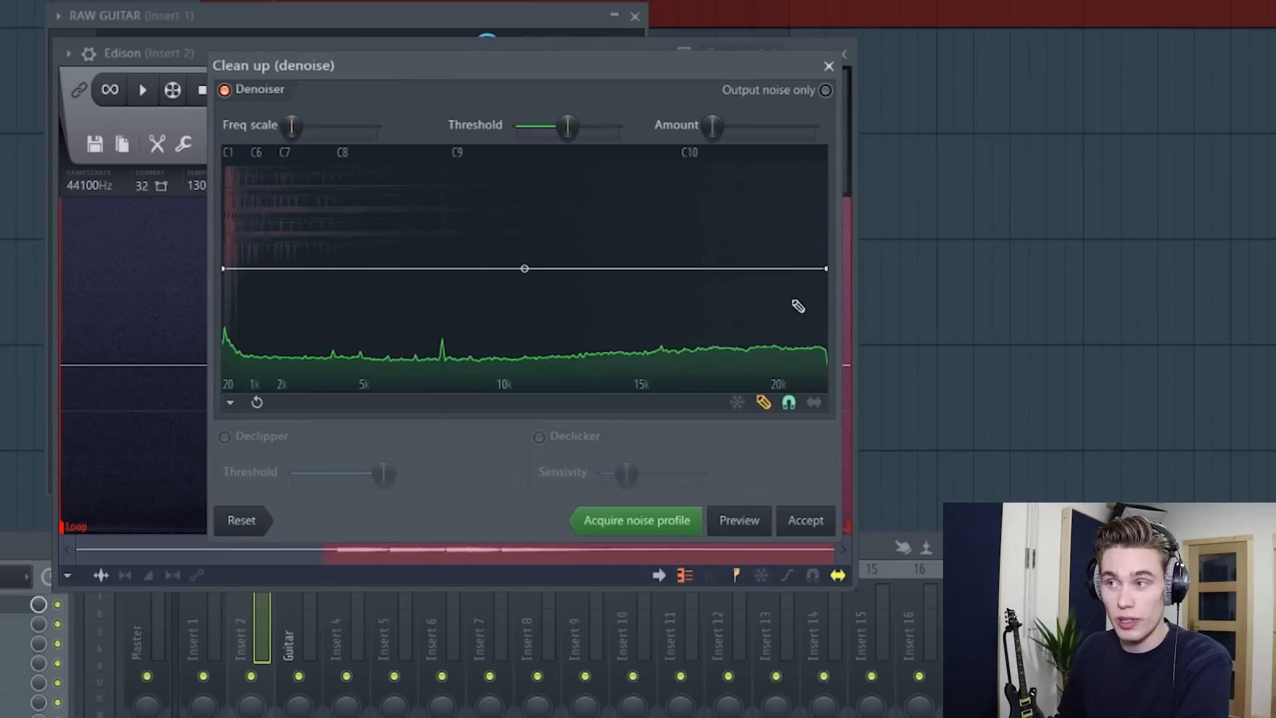
pyautogui.moveTo(626, 390)
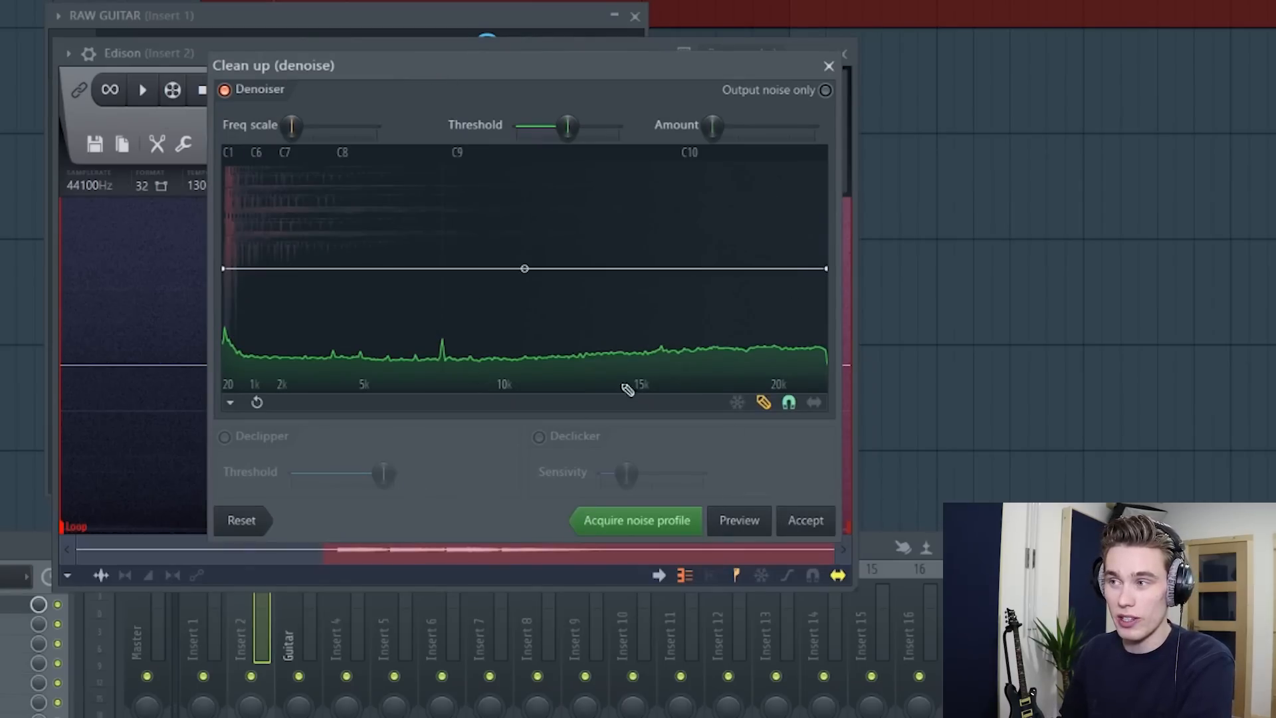
pyautogui.moveTo(700, 134)
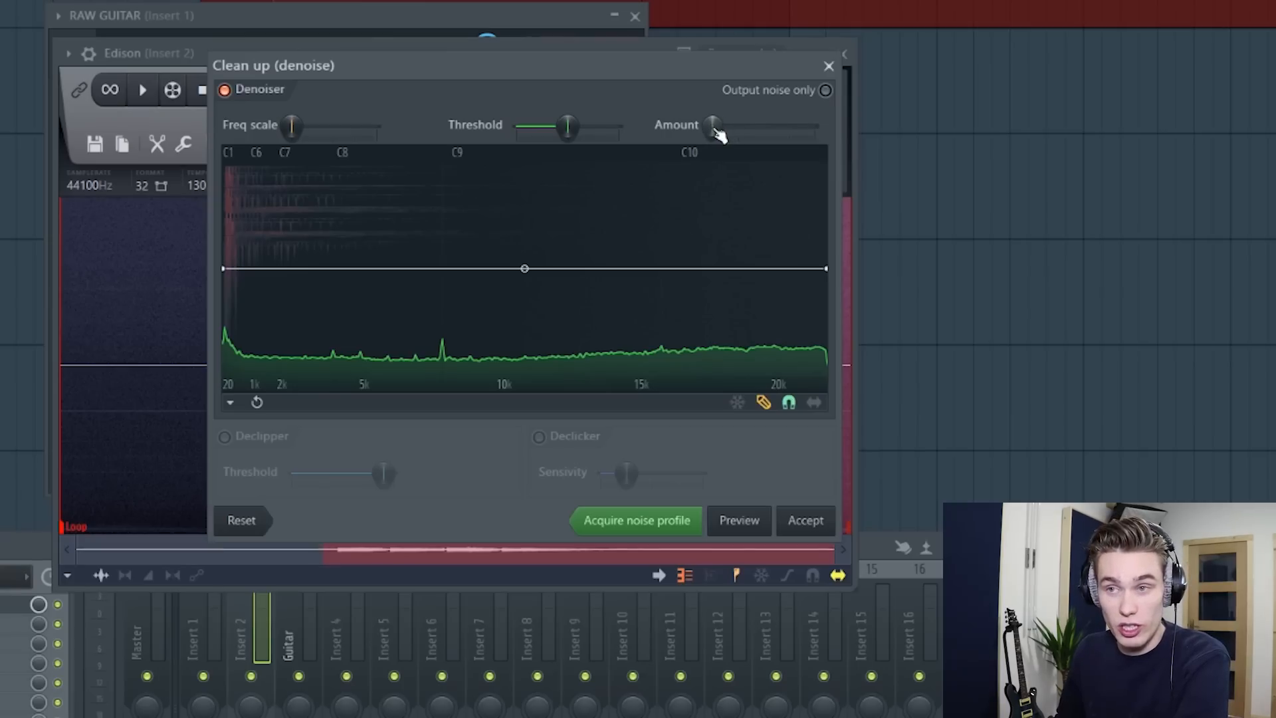
# - Preview the guitar denoise at a light amount and at maximum amount to compare
pyautogui.moveTo(714, 126); pyautogui.dragTo(814, 126)
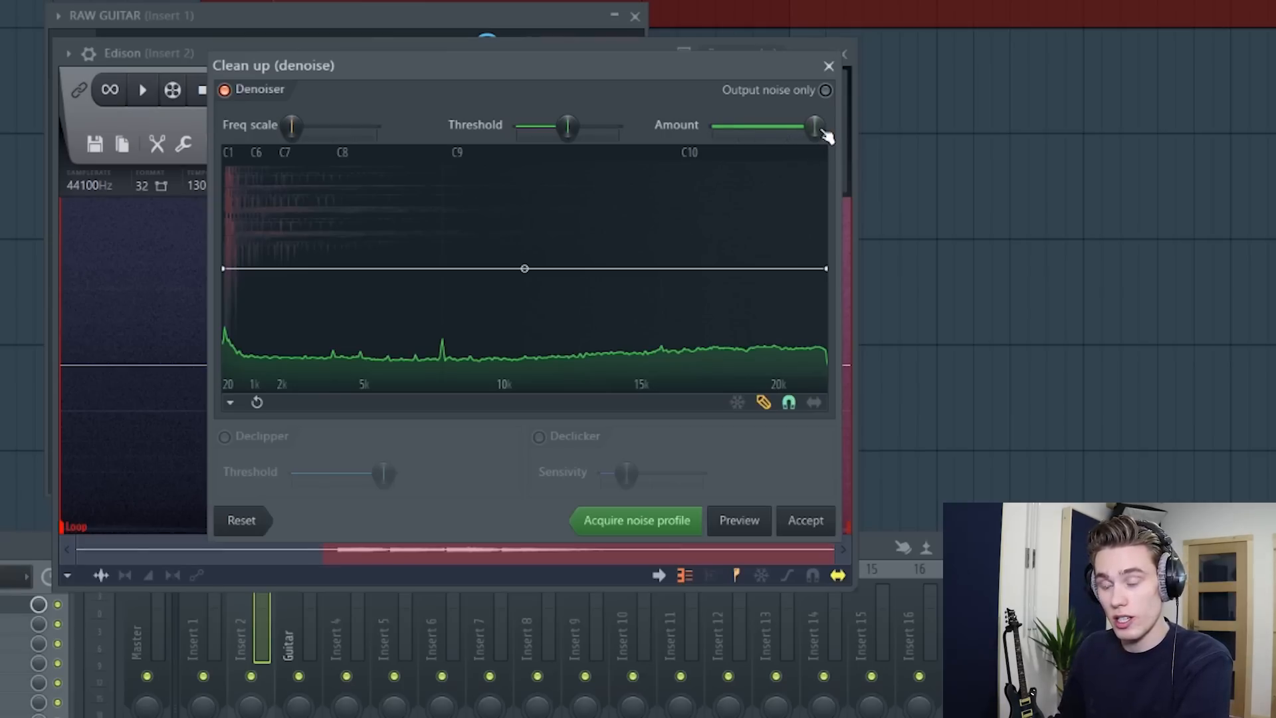
pyautogui.moveTo(813, 126); pyautogui.dragTo(714, 126)
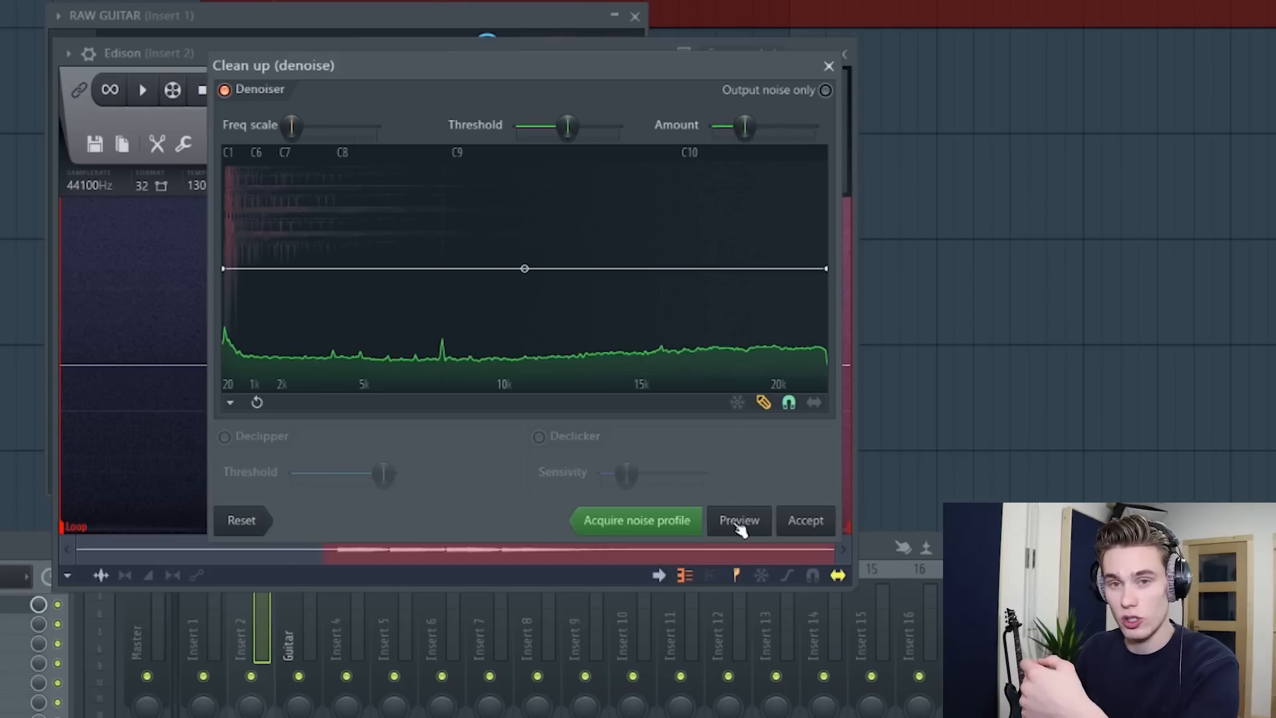
pyautogui.click(739, 520)
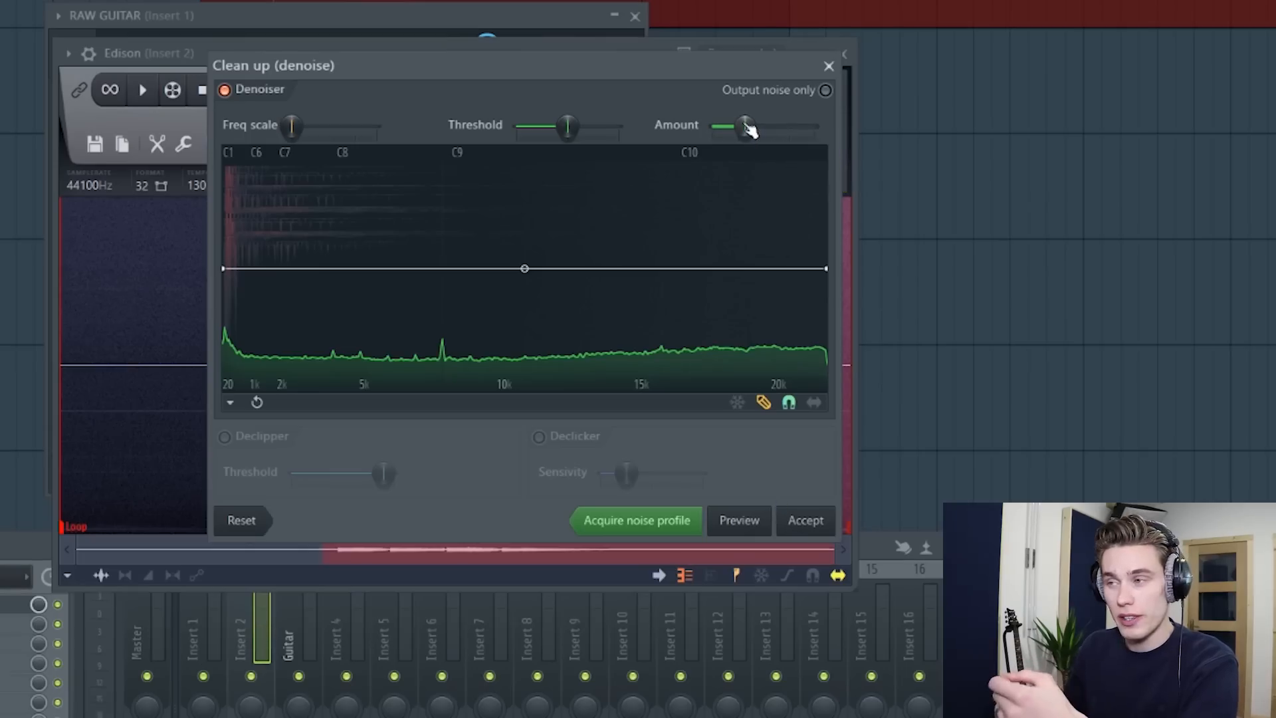
pyautogui.moveTo(744, 127); pyautogui.dragTo(814, 127)
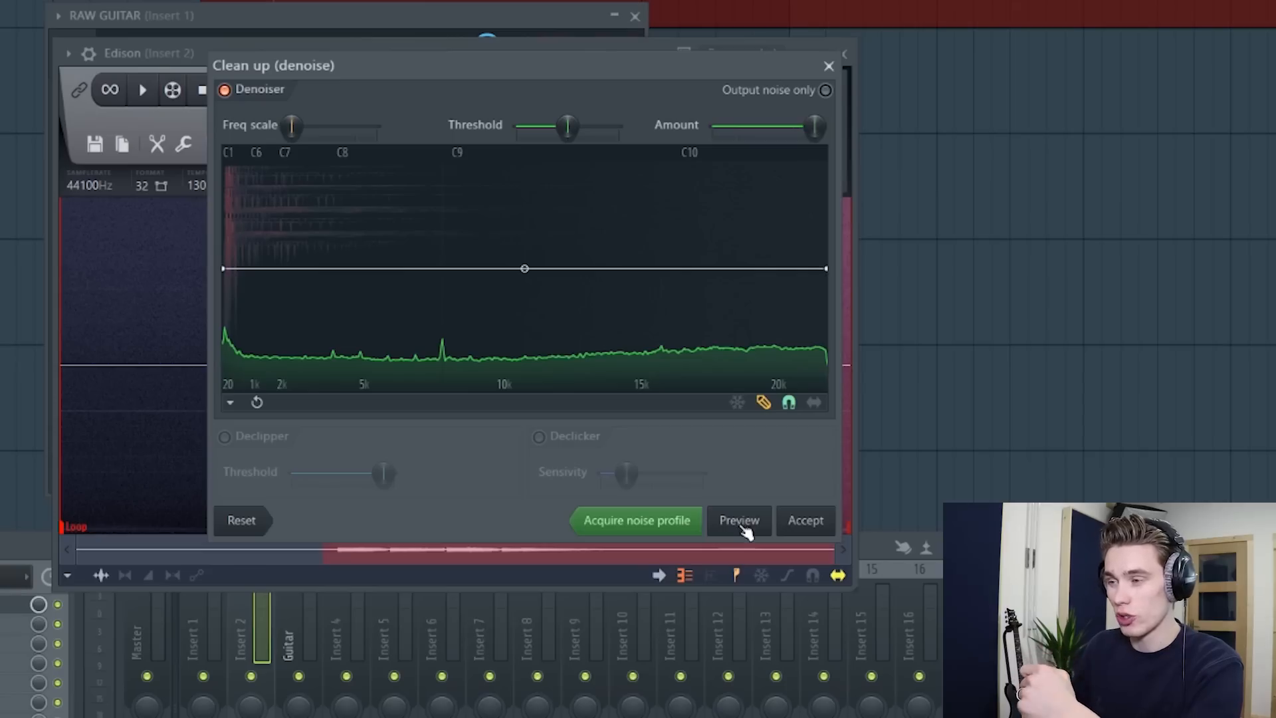
pyautogui.click(738, 521)
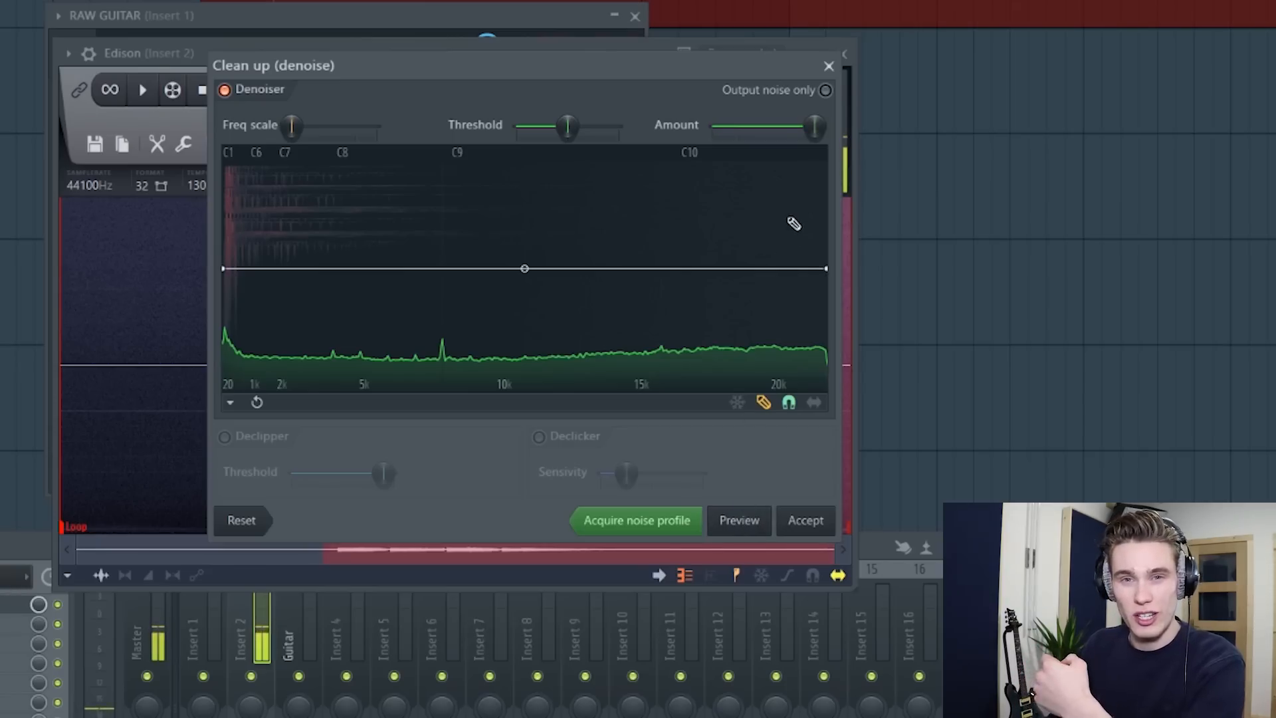
# - Settle on a lowered reduction amount and accept the denoise on the guitar
pyautogui.moveTo(813, 126); pyautogui.dragTo(749, 127)
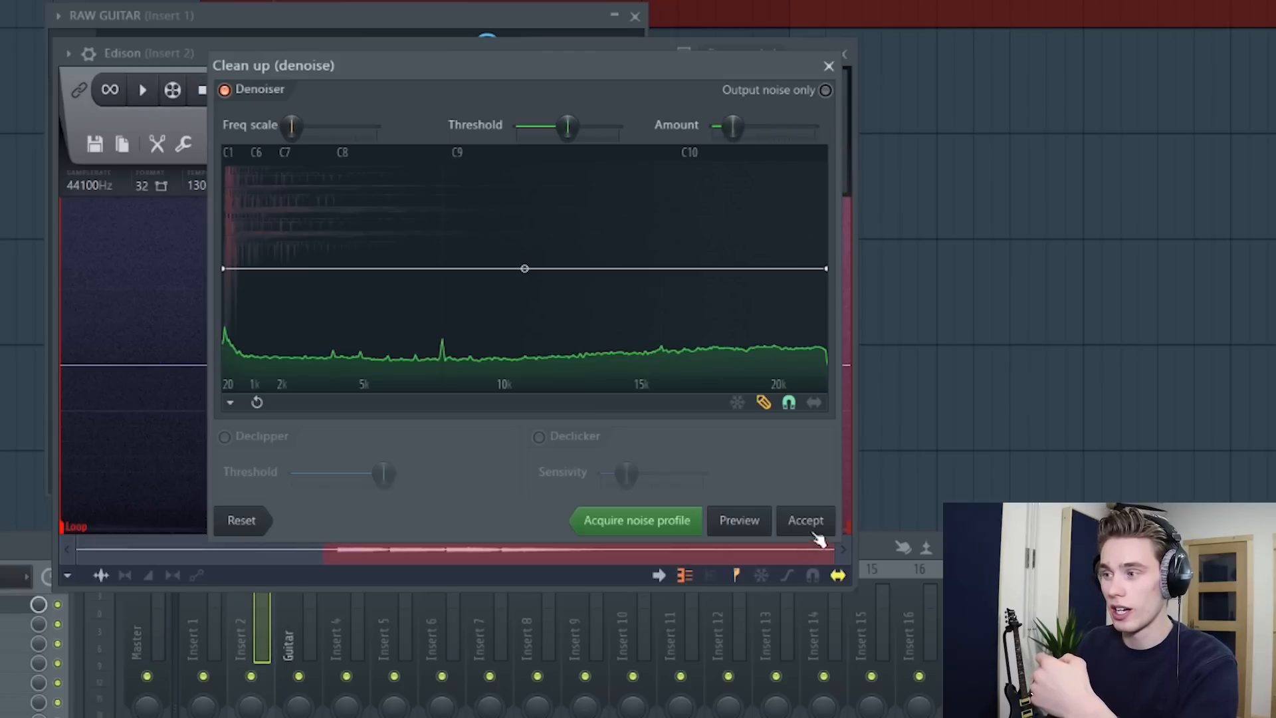
pyautogui.click(806, 521)
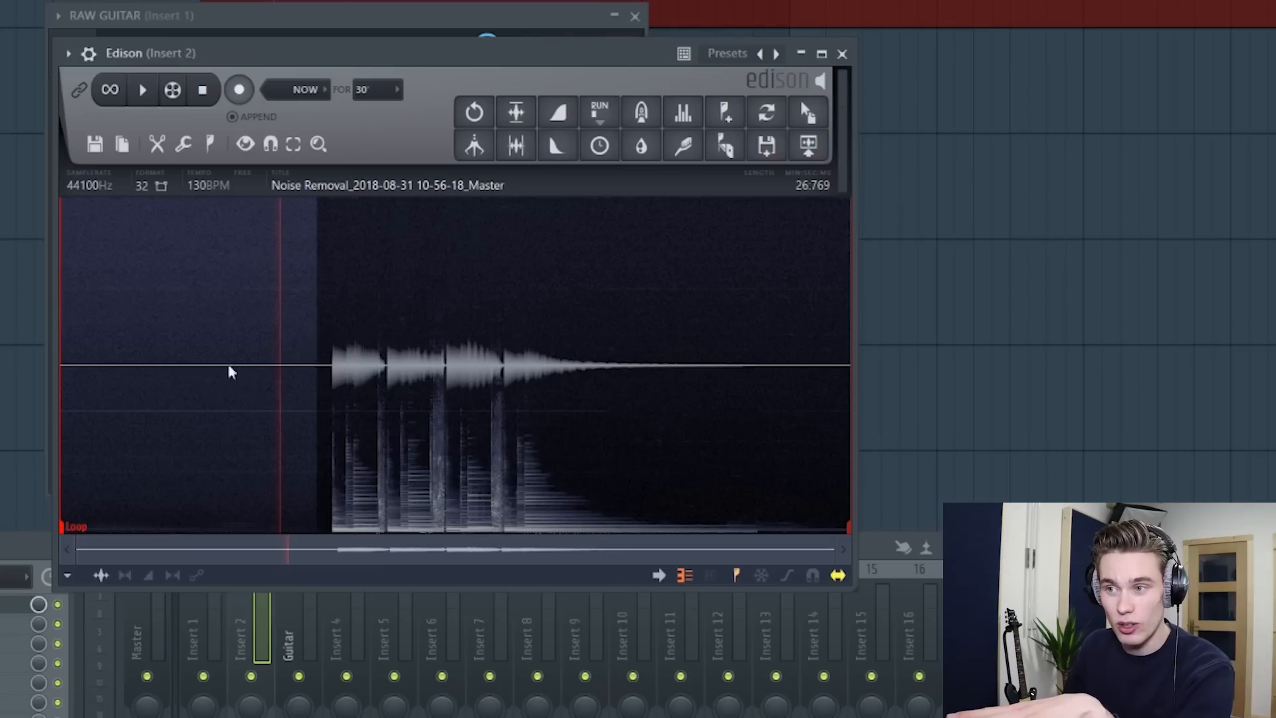
pyautogui.moveTo(277, 337)
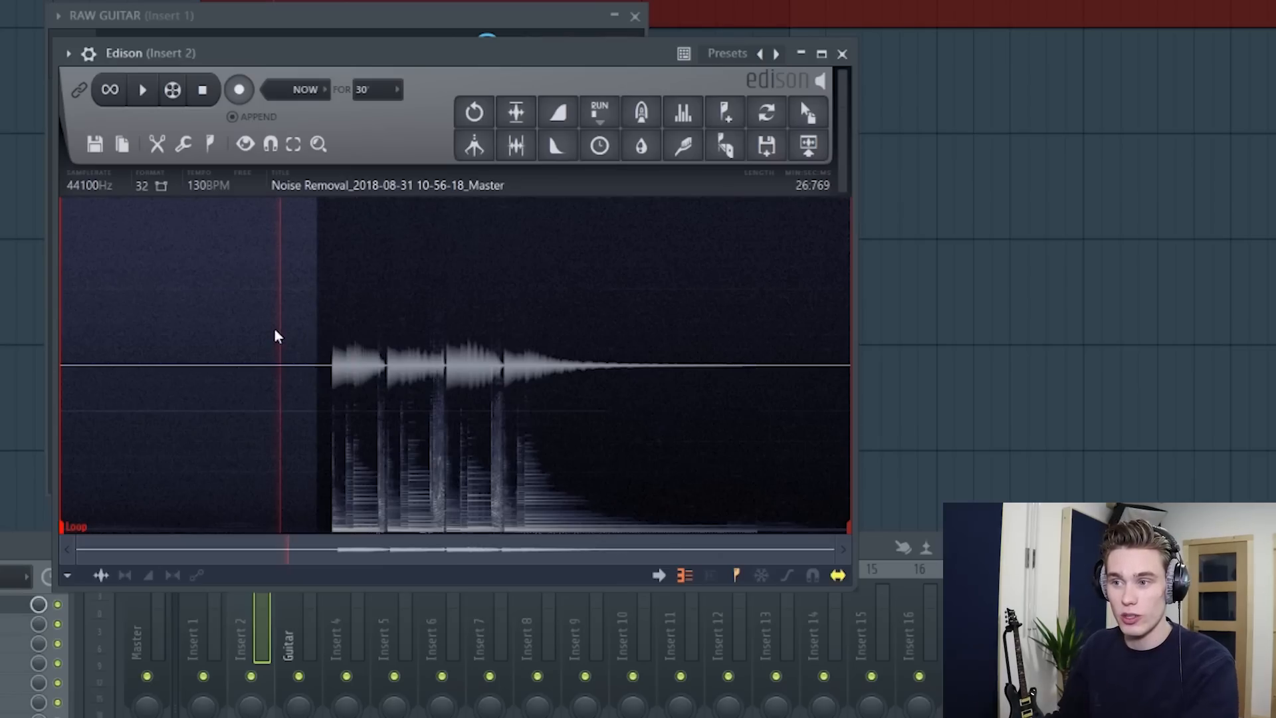
# - Drag the denoised guitar from Edison onto the playlist track below the raw guitar
pyautogui.click(143, 89)
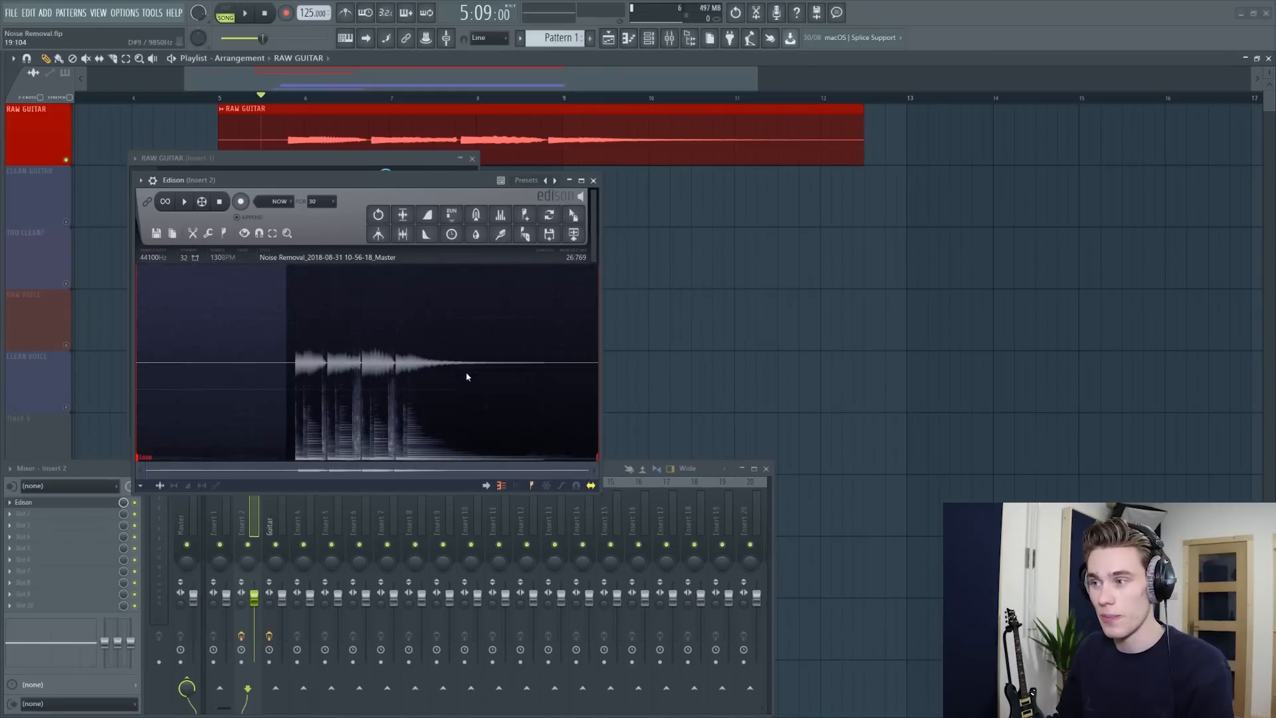
pyautogui.moveTo(293, 366); pyautogui.dragTo(562, 366)
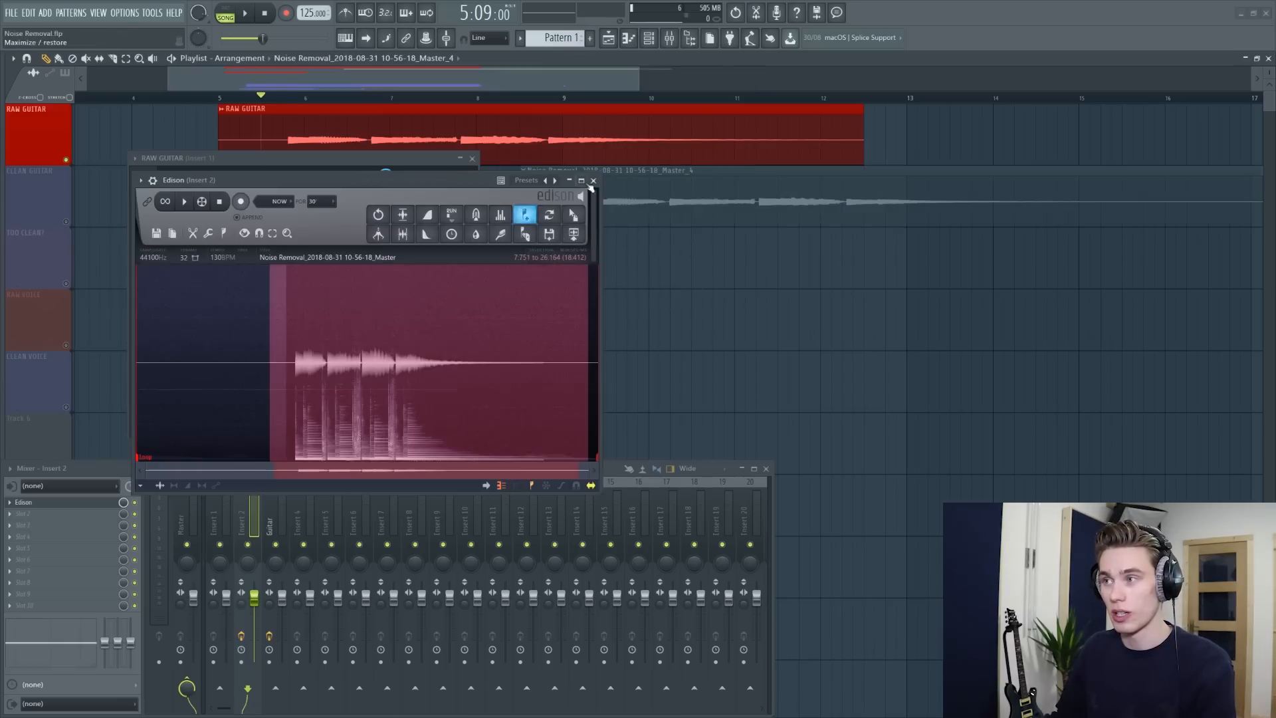
# - Close Edison and mute the clean guitar track in the playlist
pyautogui.click(593, 181)
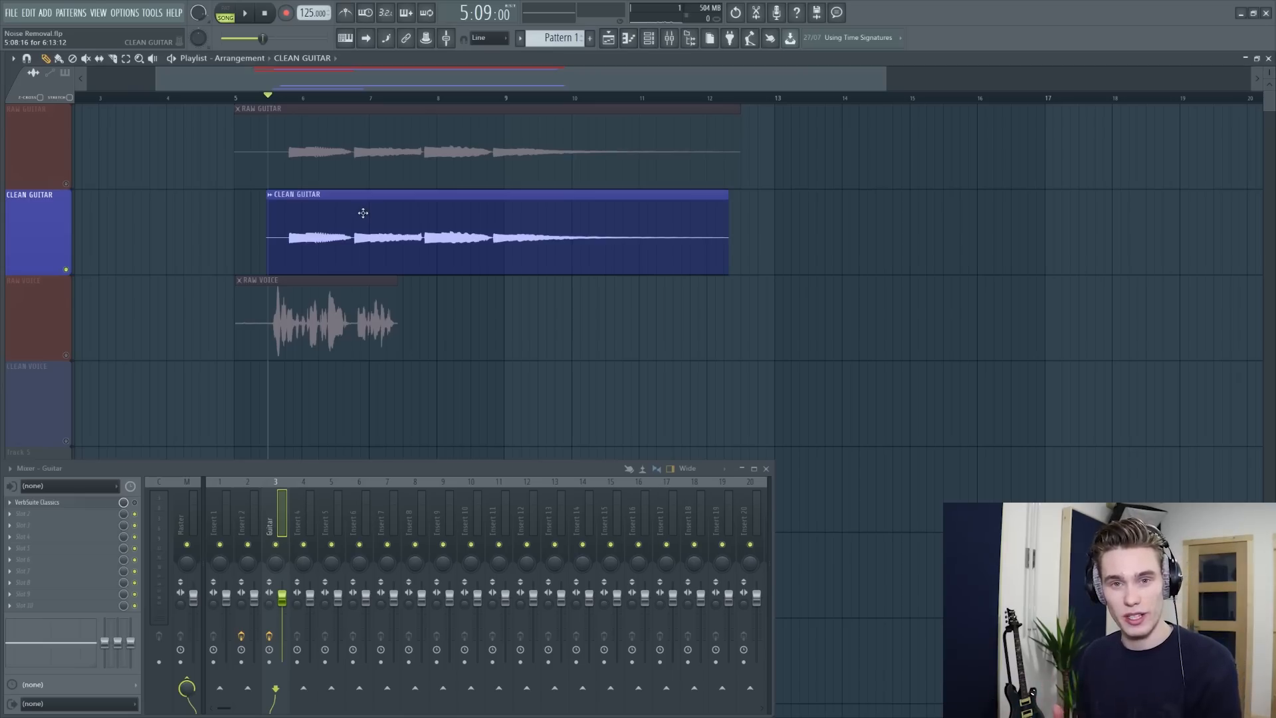
pyautogui.moveTo(339, 198)
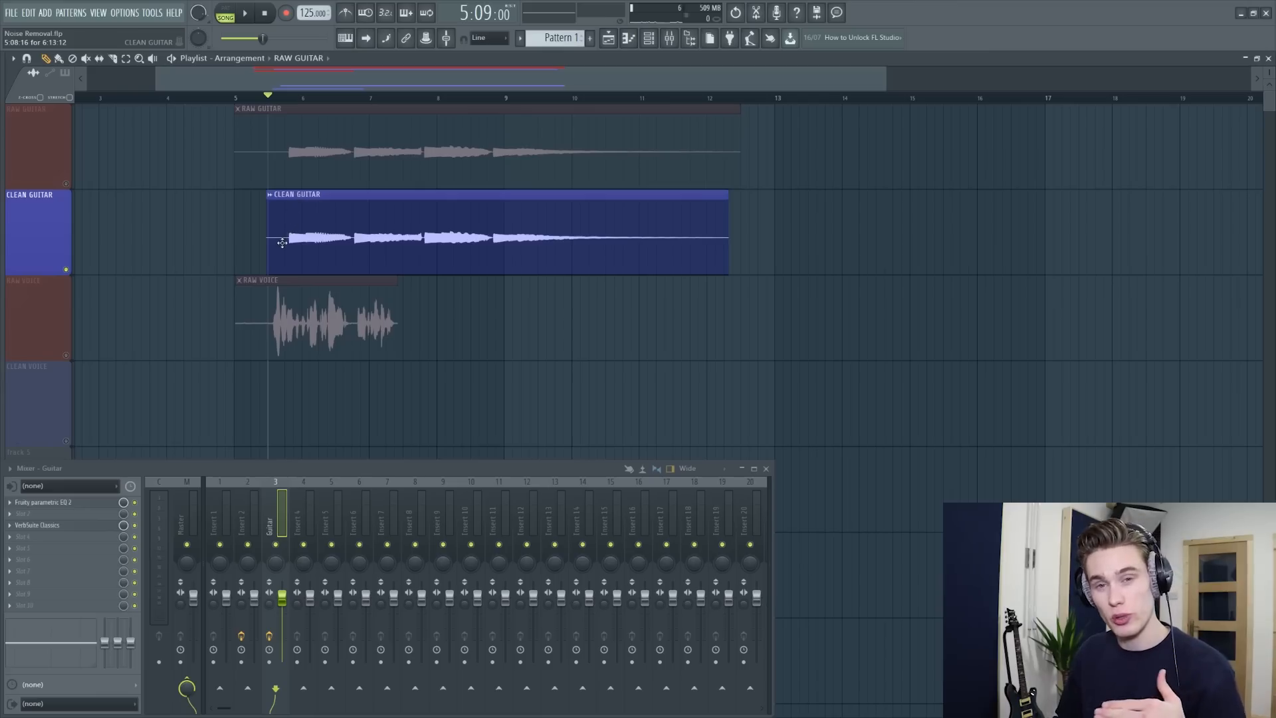
pyautogui.moveTo(283, 246)
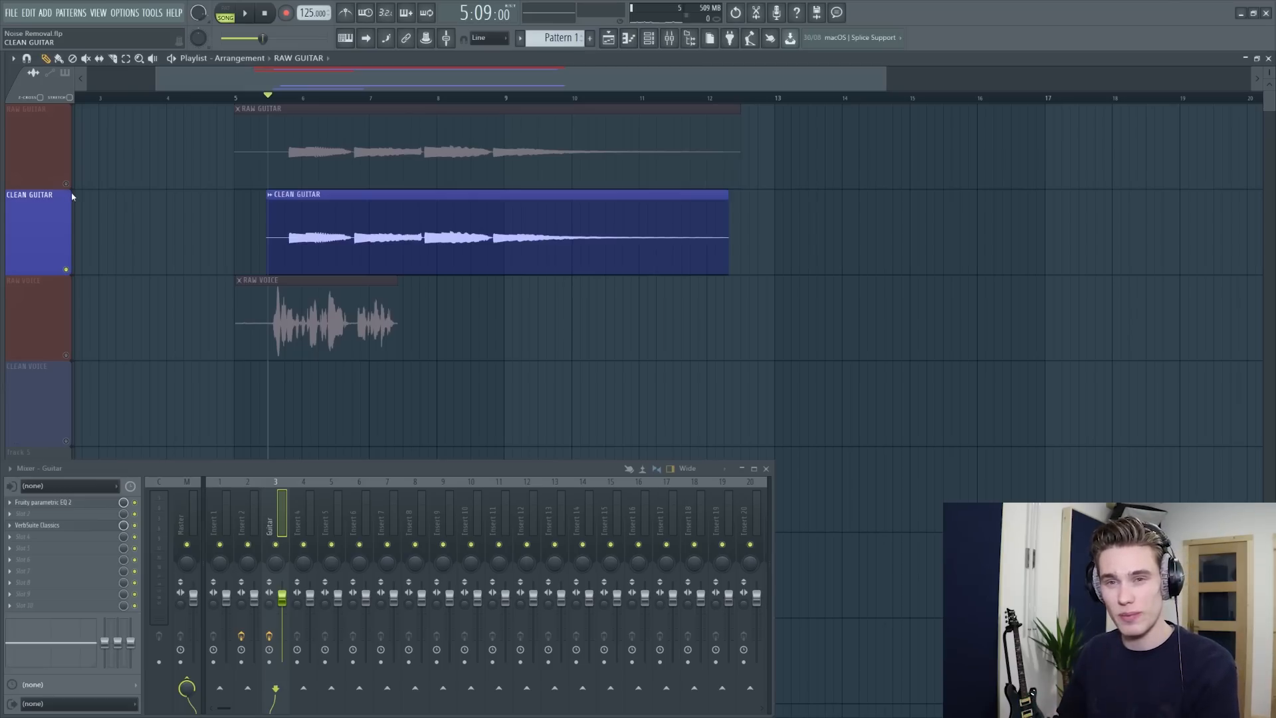
pyautogui.click(30, 120)
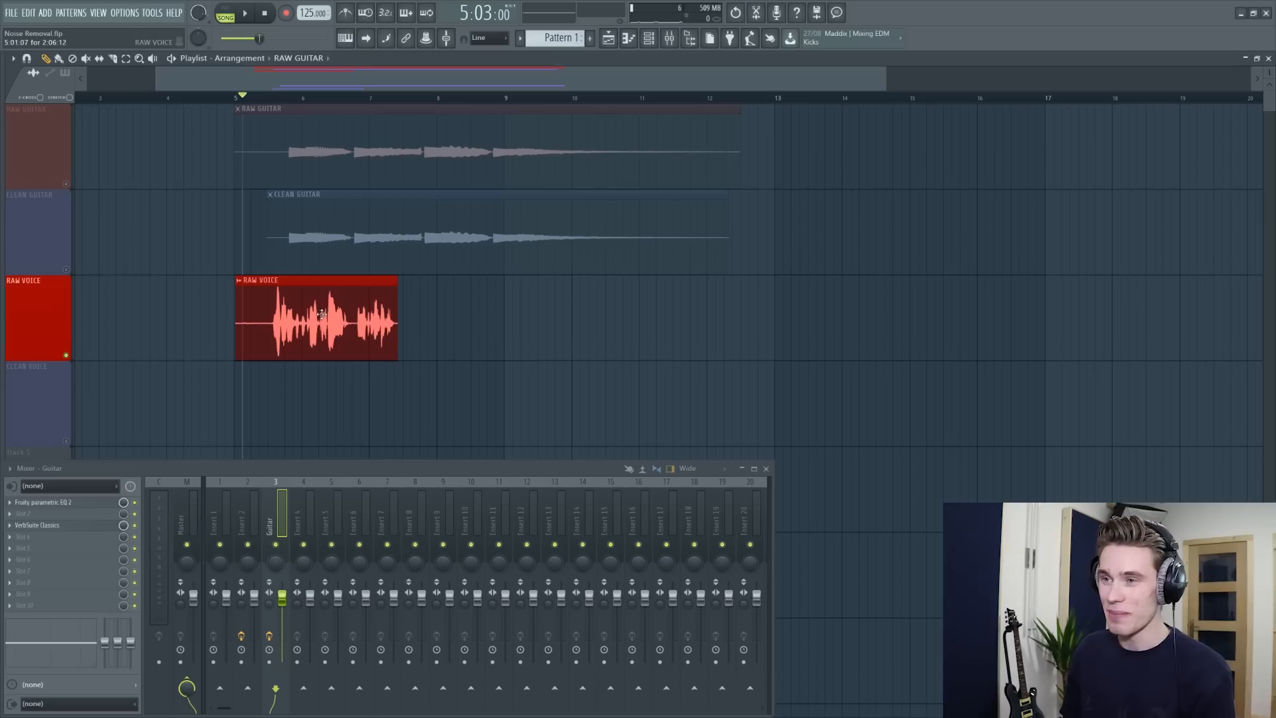
# - Send the RAW VOICE clip's sample into Edison for editing
pyautogui.doubleClick(321, 317)
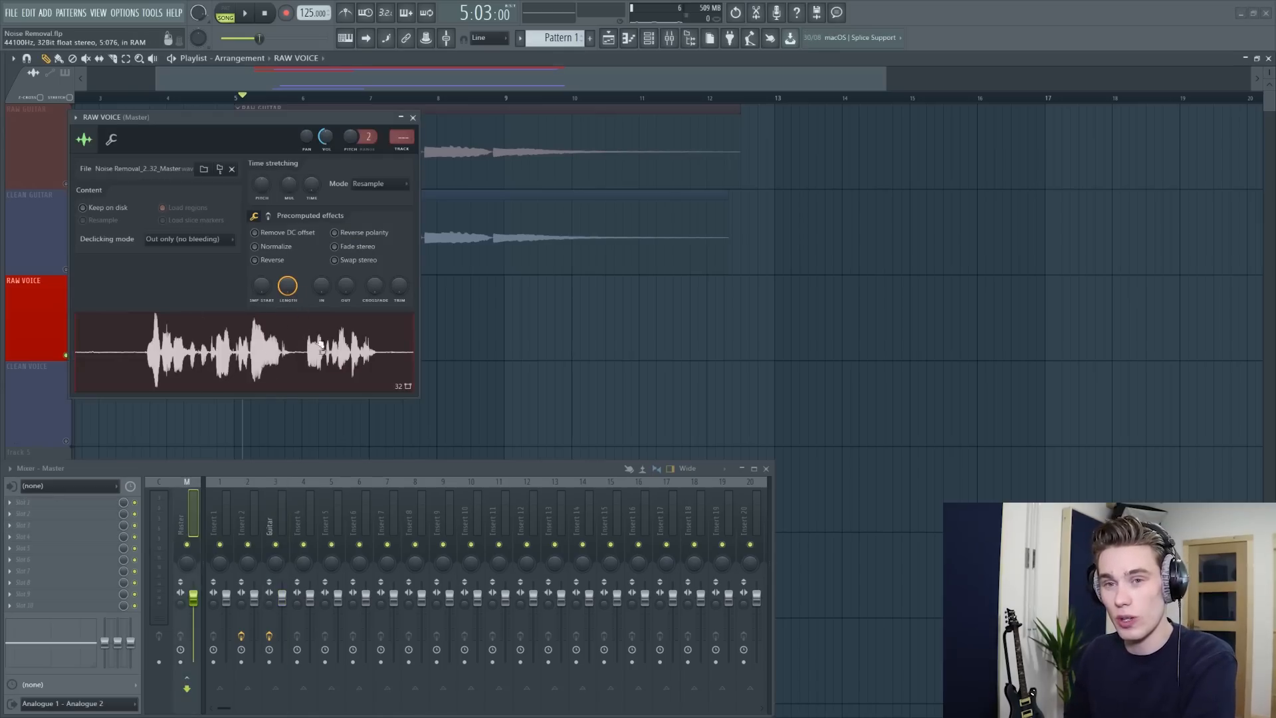
pyautogui.rightClick(318, 352)
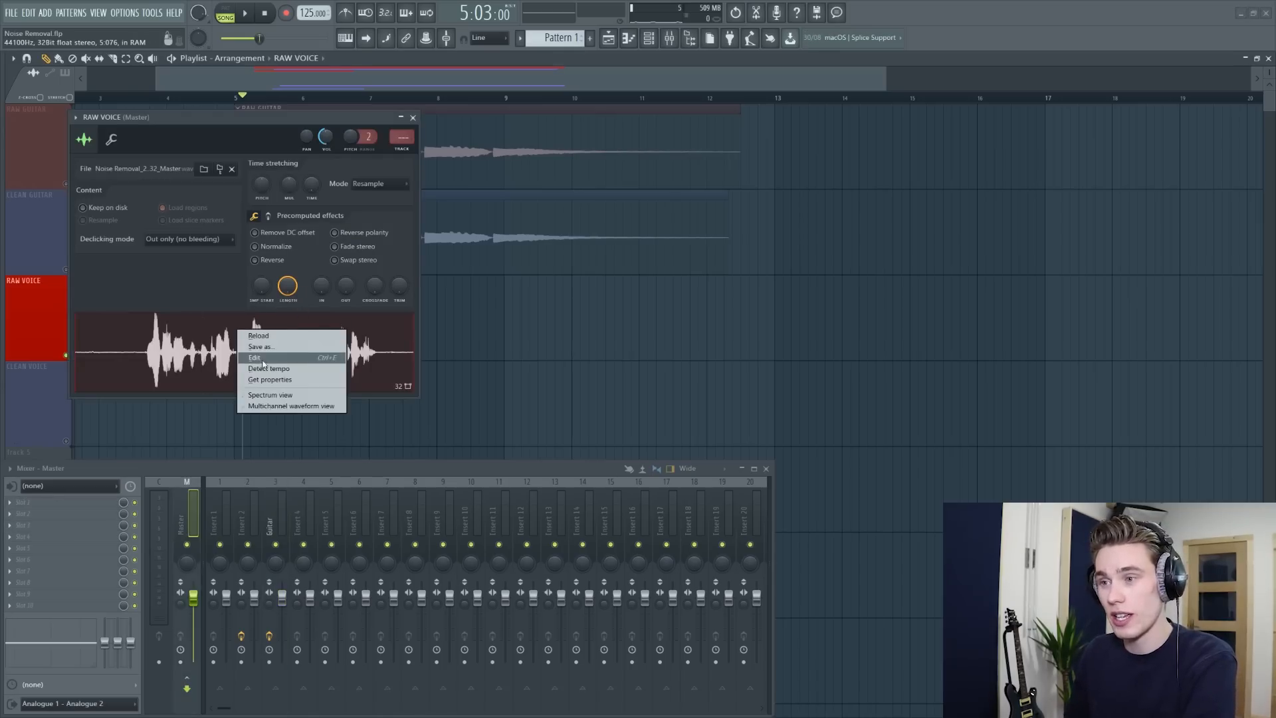
pyautogui.click(253, 358)
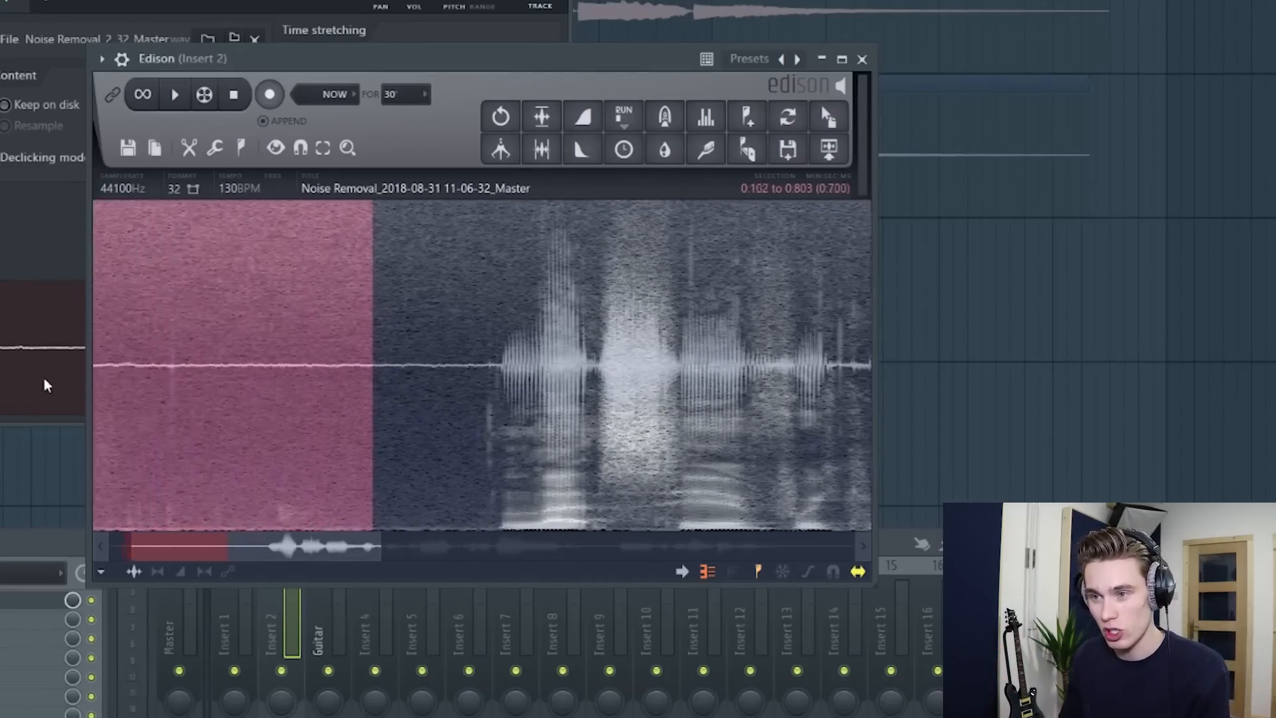
# - Play the voice recording, select the noise before the speech and acquire its noise profile
pyautogui.click(174, 94)
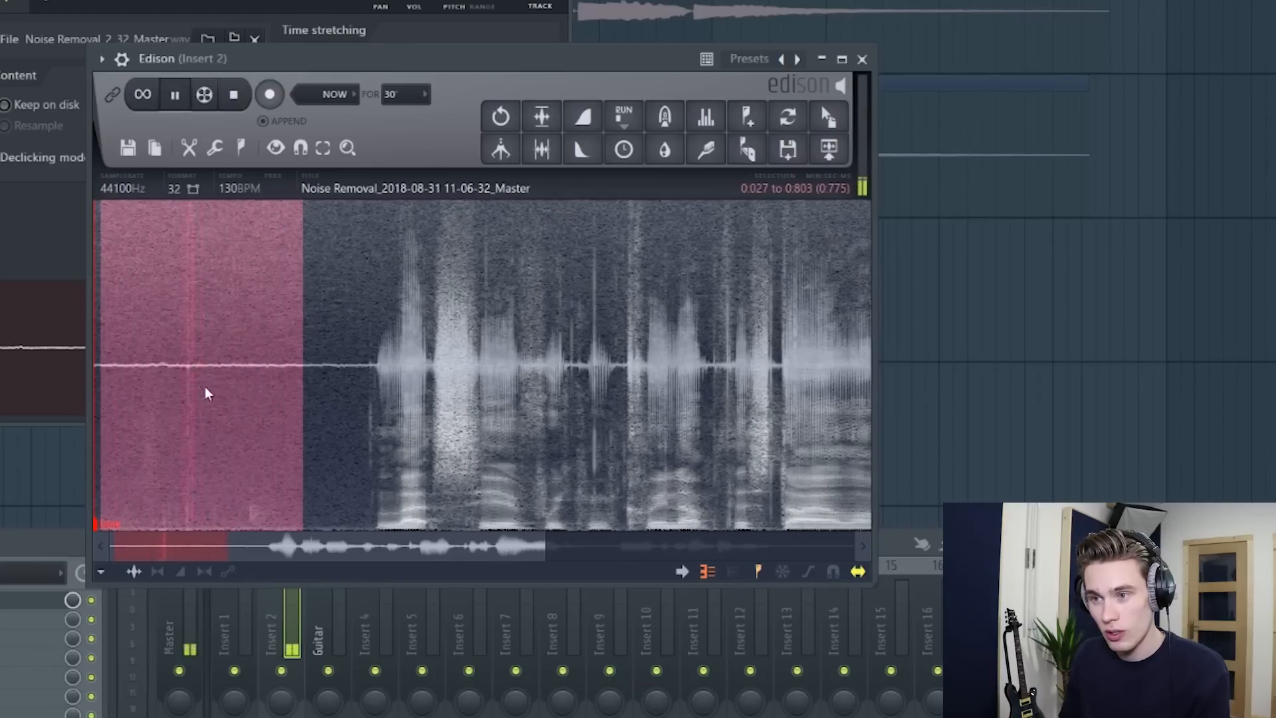
pyautogui.moveTo(207, 383); pyautogui.dragTo(294, 382)
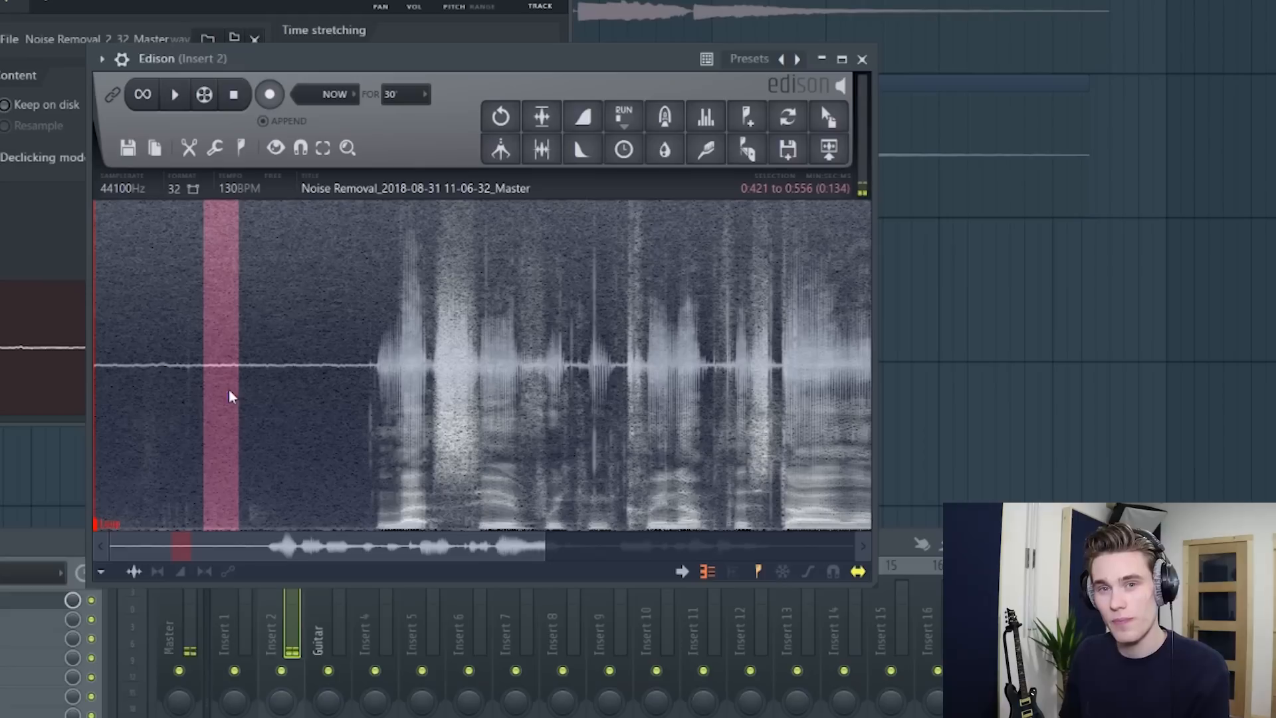
pyautogui.click(703, 149)
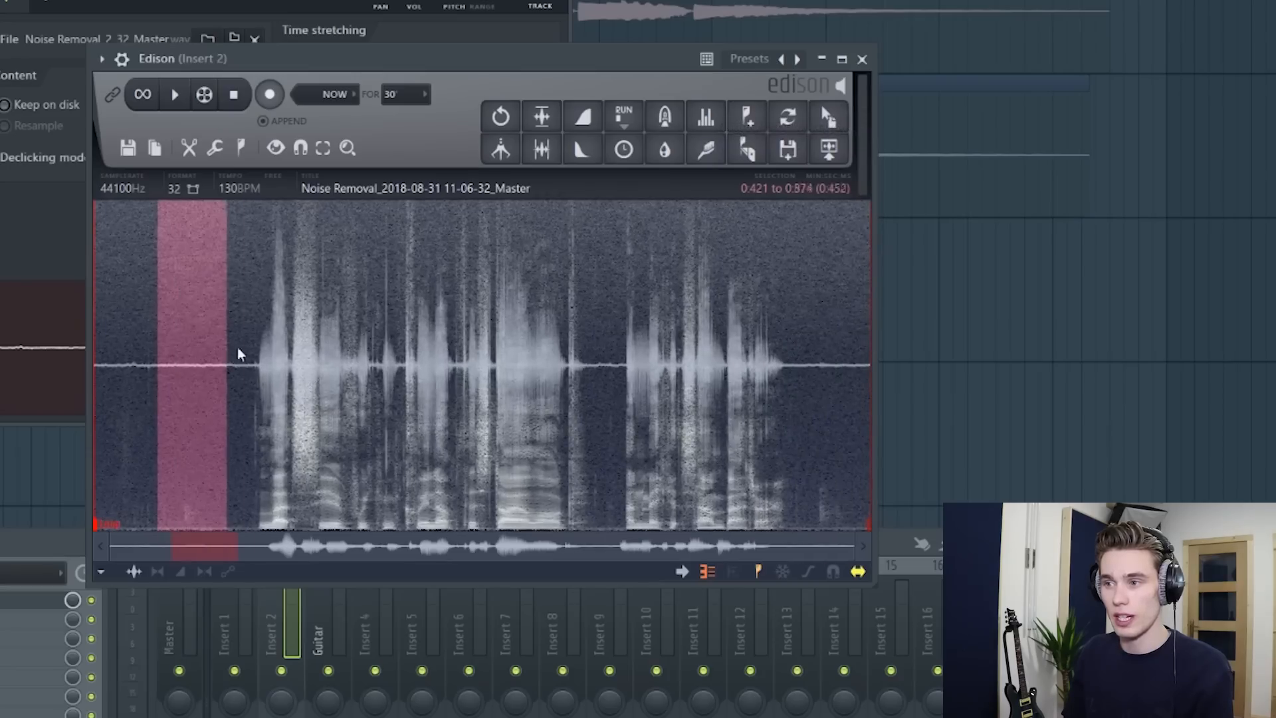
# - Select the spoken part and start the Clean up (denoise) tool on it
pyautogui.moveTo(236, 354); pyautogui.dragTo(867, 354)
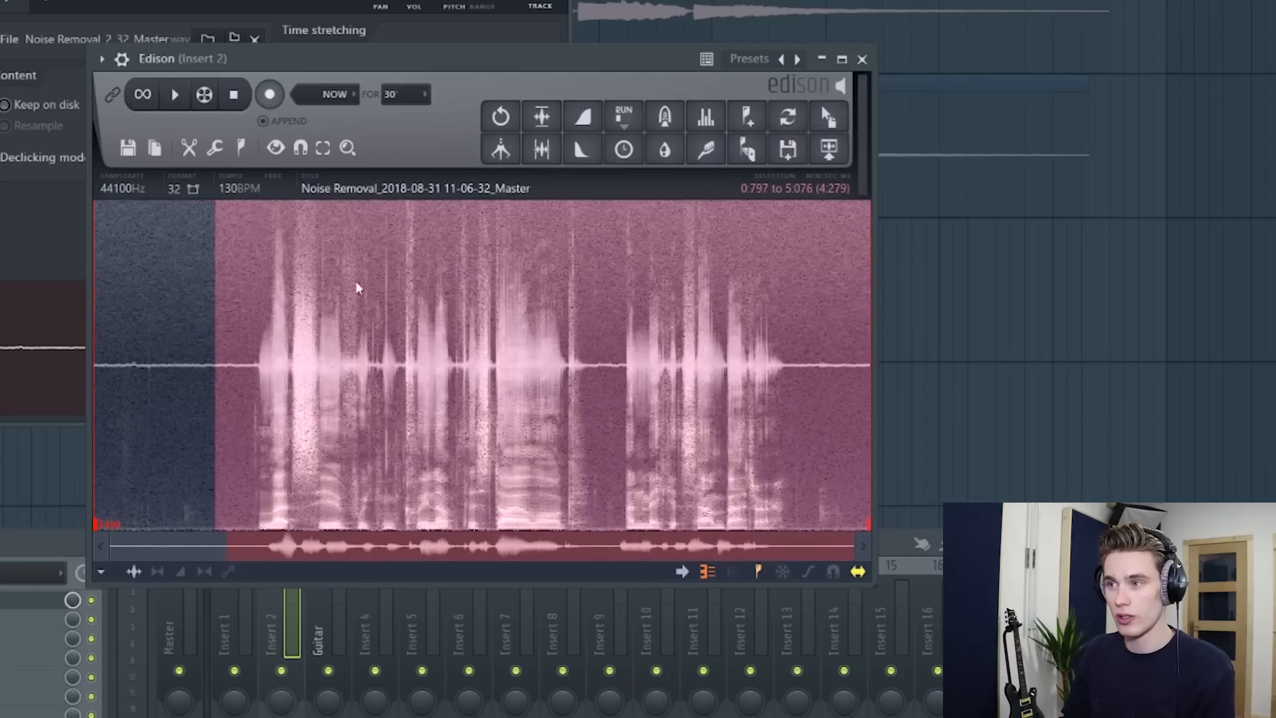
pyautogui.click(707, 149)
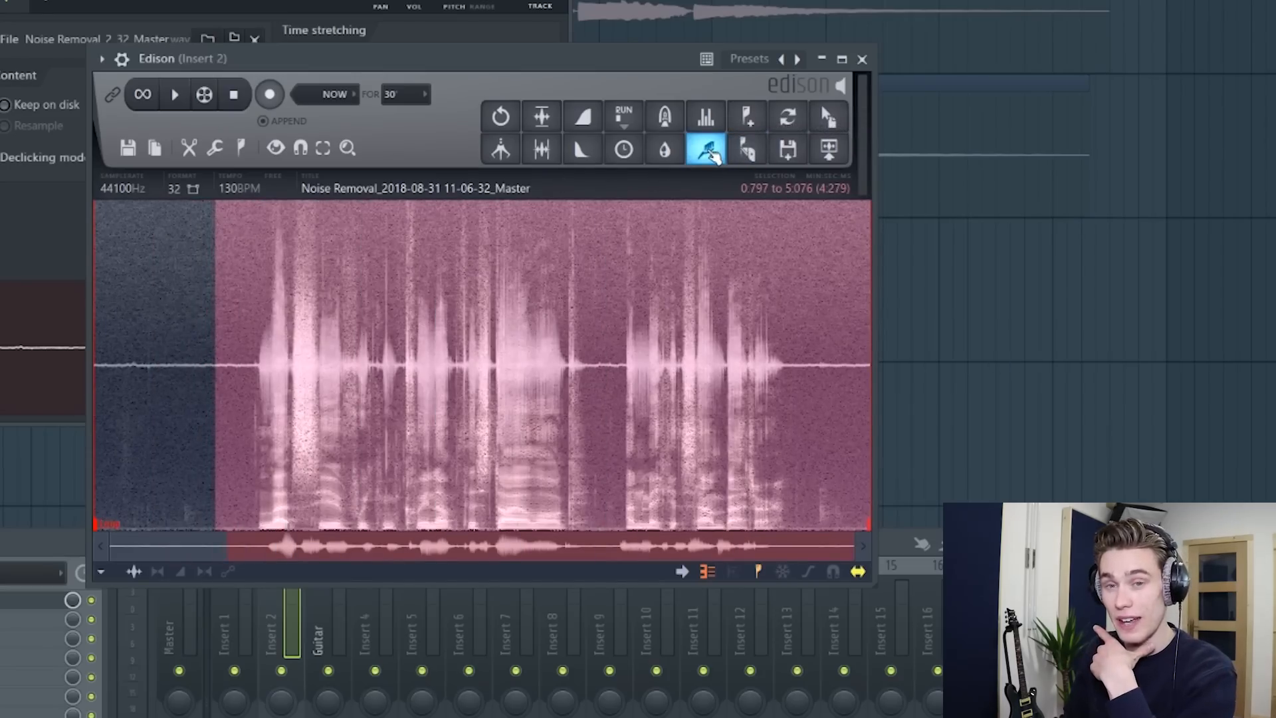
pyautogui.click(706, 150)
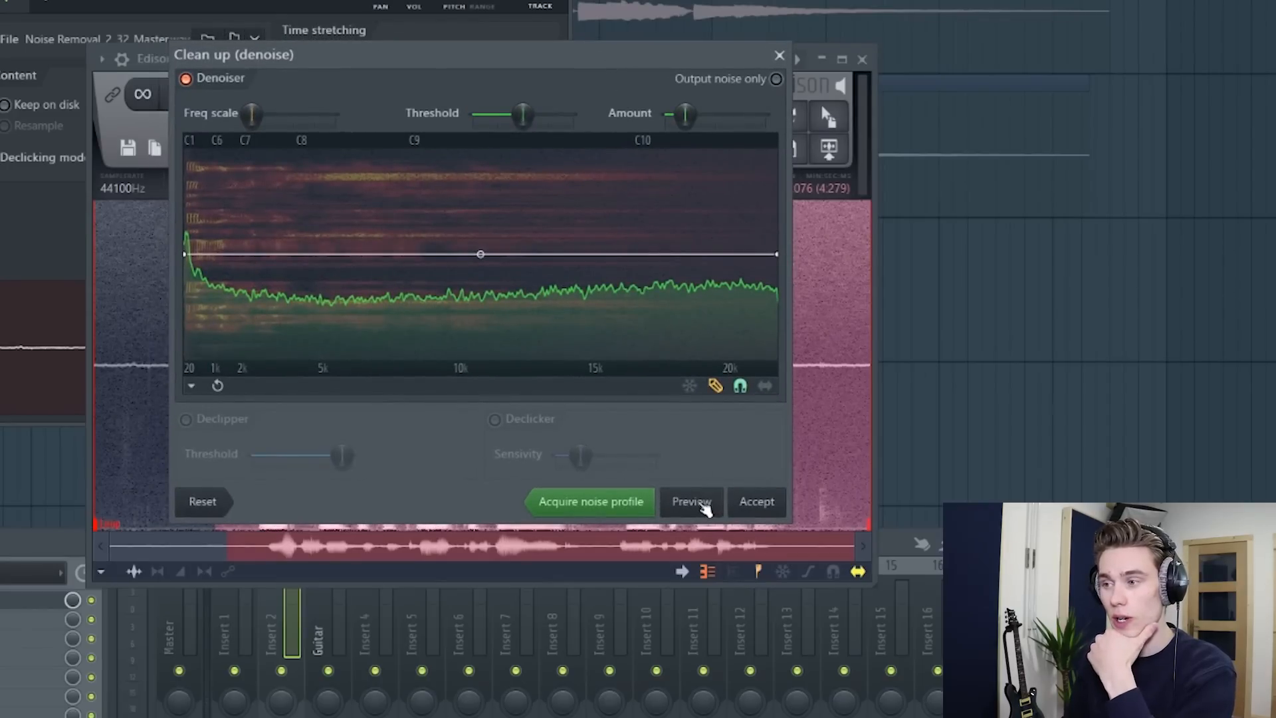
# - Preview the denoised voice and accept the noise reduction
pyautogui.click(692, 501)
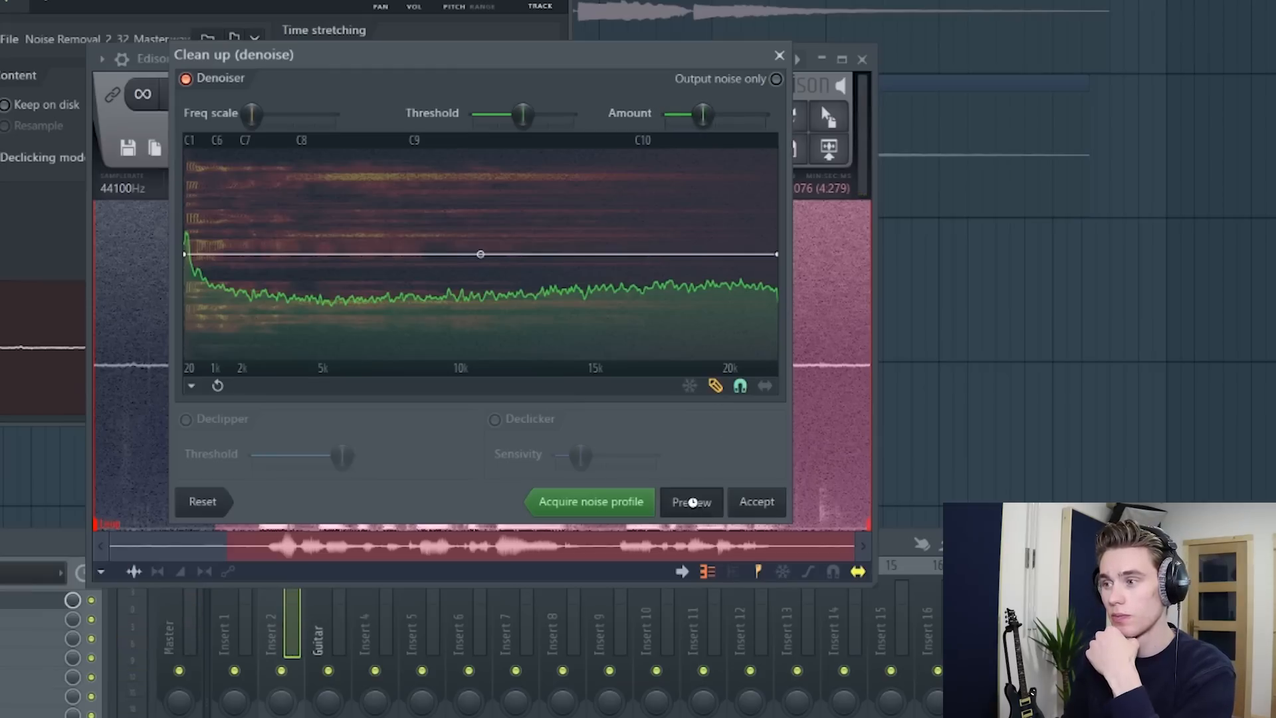
pyautogui.click(757, 501)
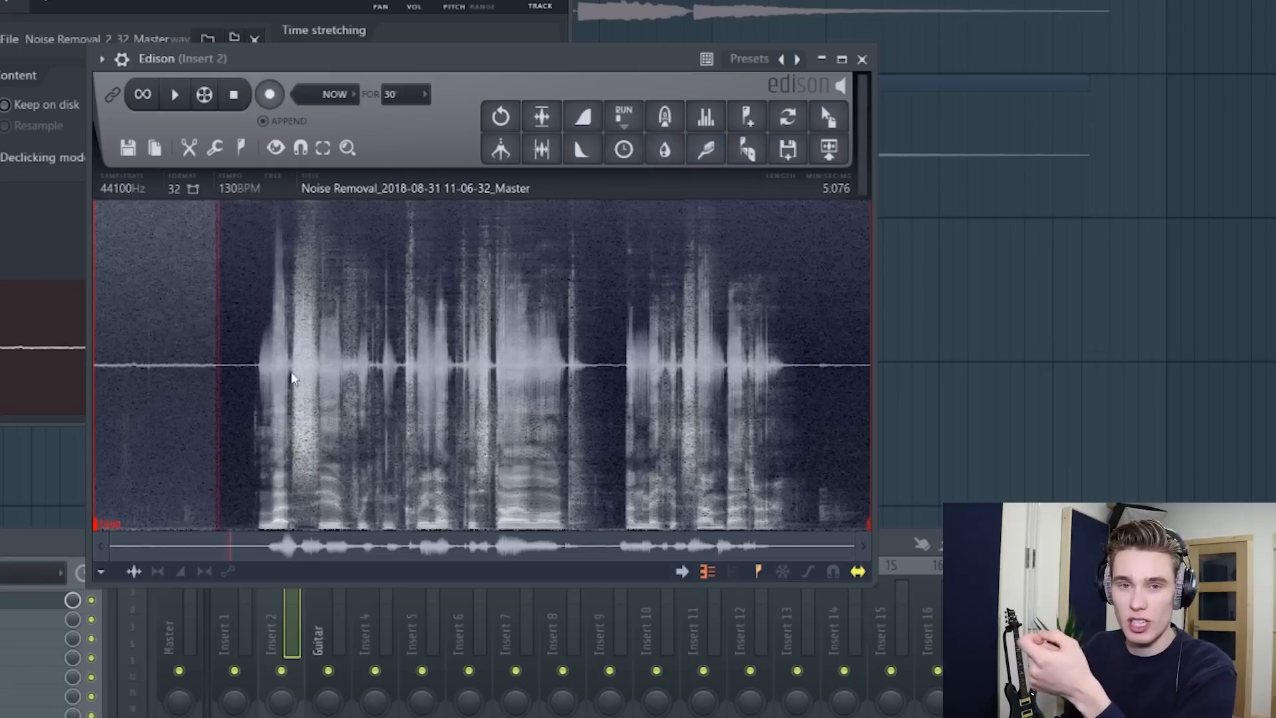
pyautogui.moveTo(210, 367); pyautogui.dragTo(744, 366)
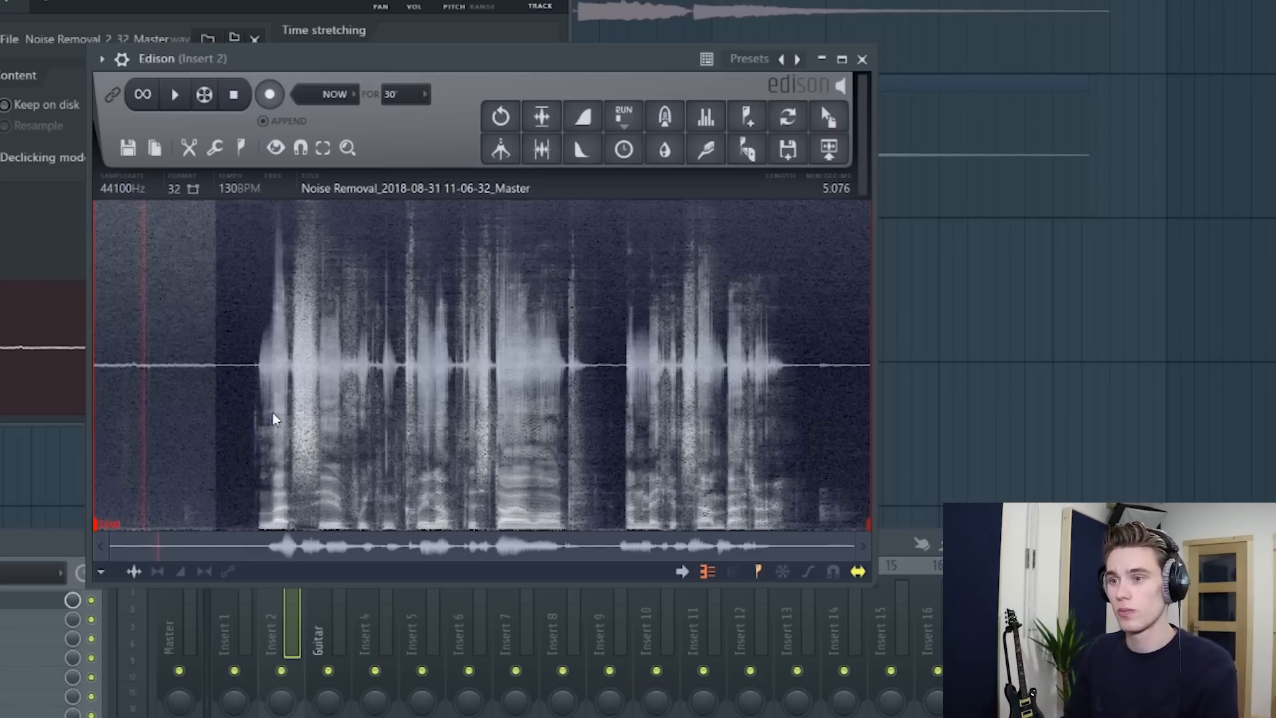
pyautogui.click(175, 94)
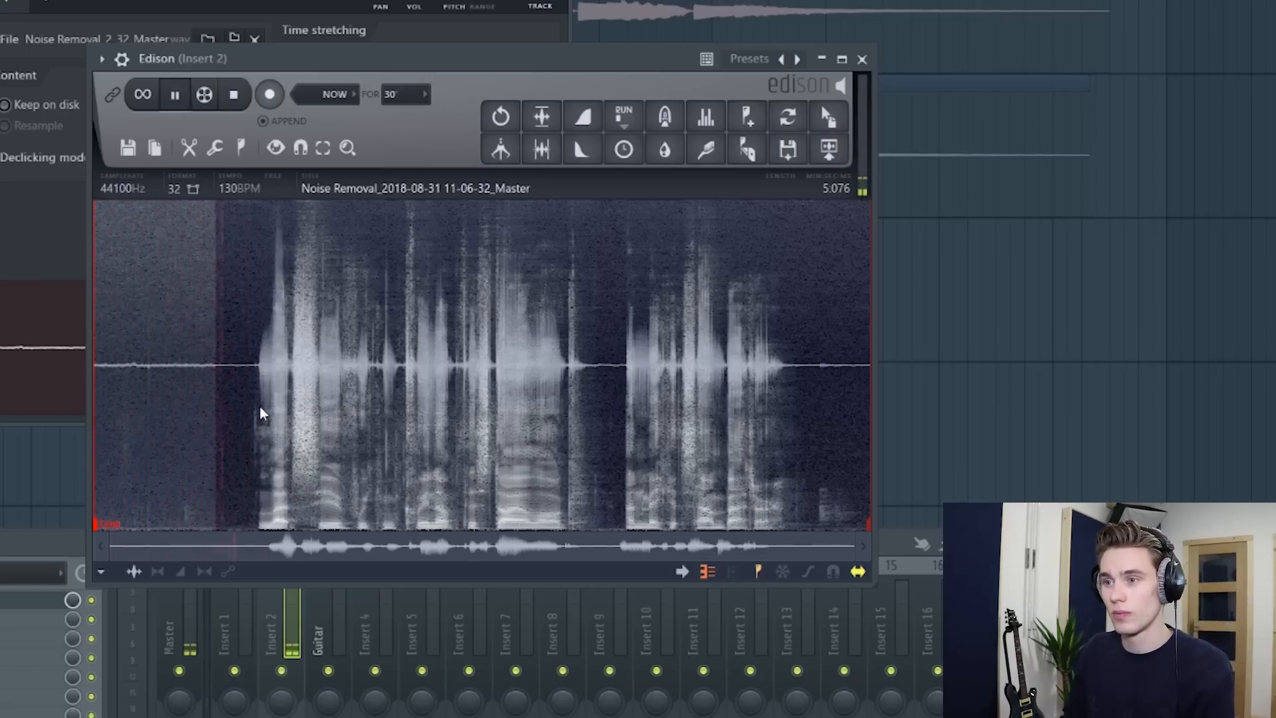
pyautogui.moveTo(207, 366); pyautogui.dragTo(867, 366)
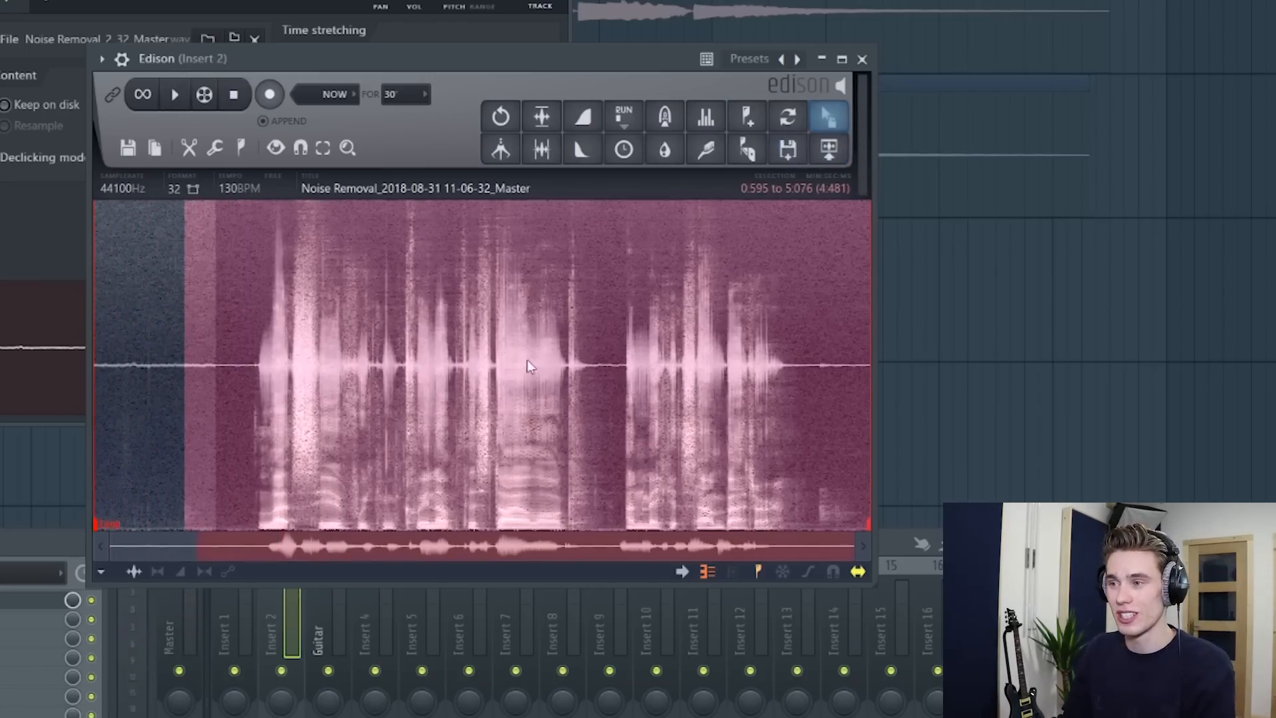